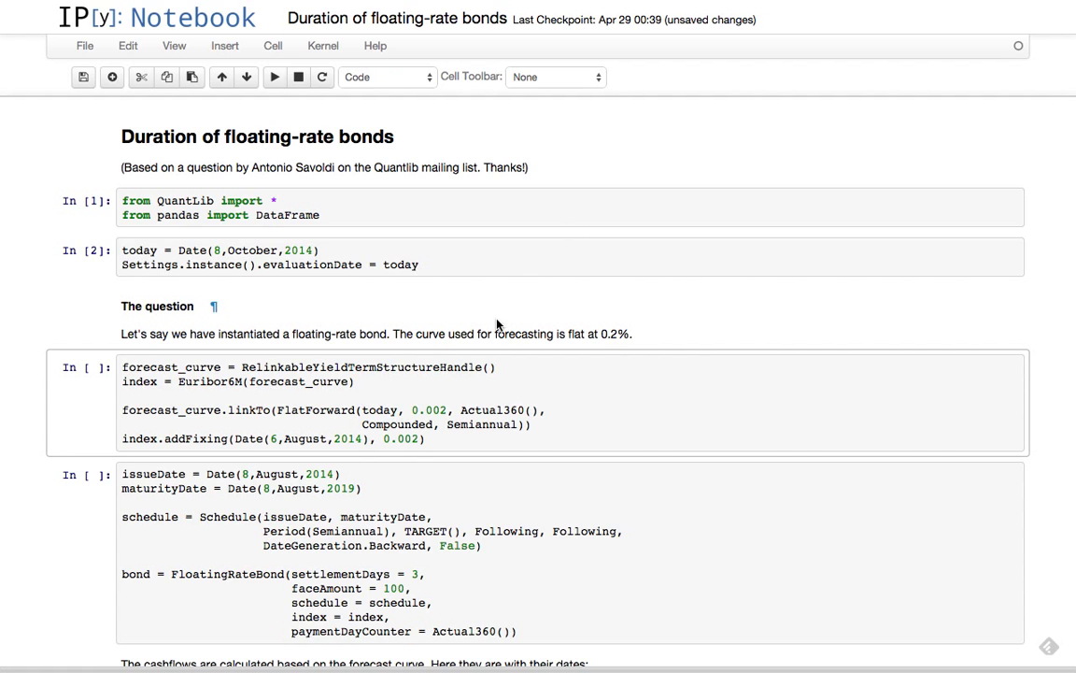
Run the cell building the flat 0.2% forecast curve and Euribor6M index as In [3].
left_click(399, 383)
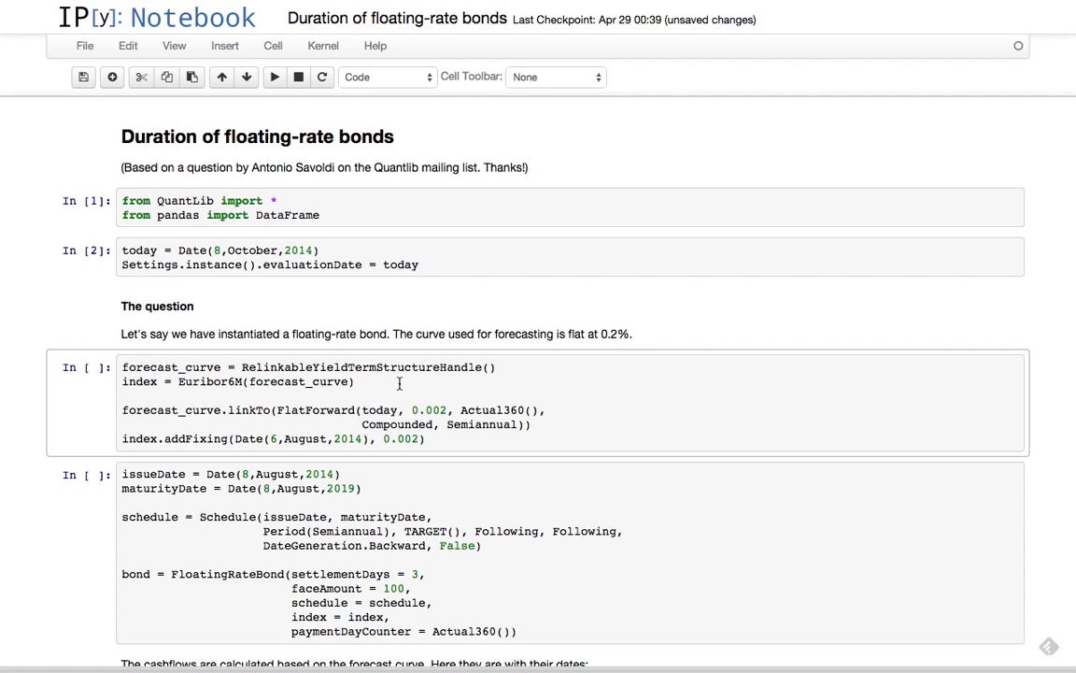
mouse_move(586, 434)
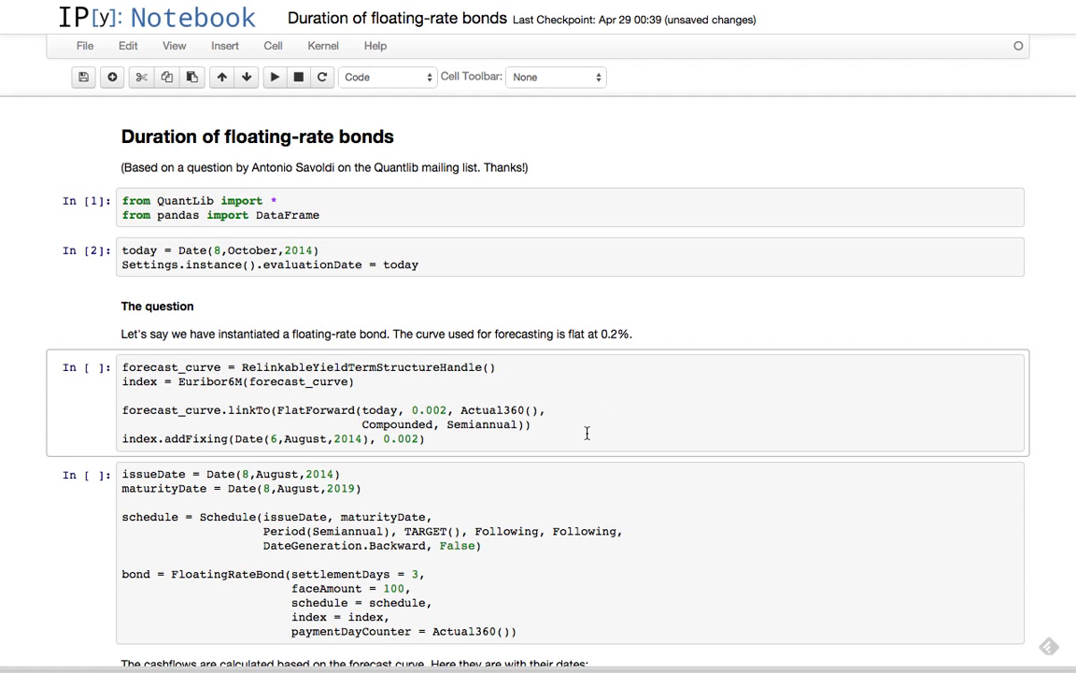
mouse_move(603, 400)
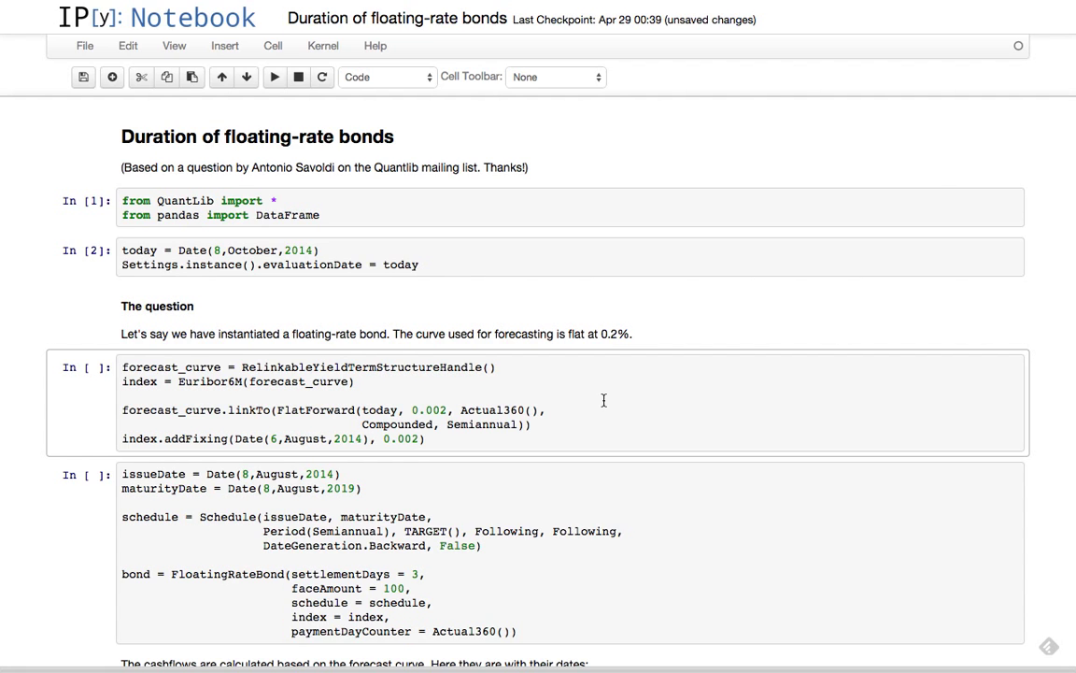
mouse_move(224, 396)
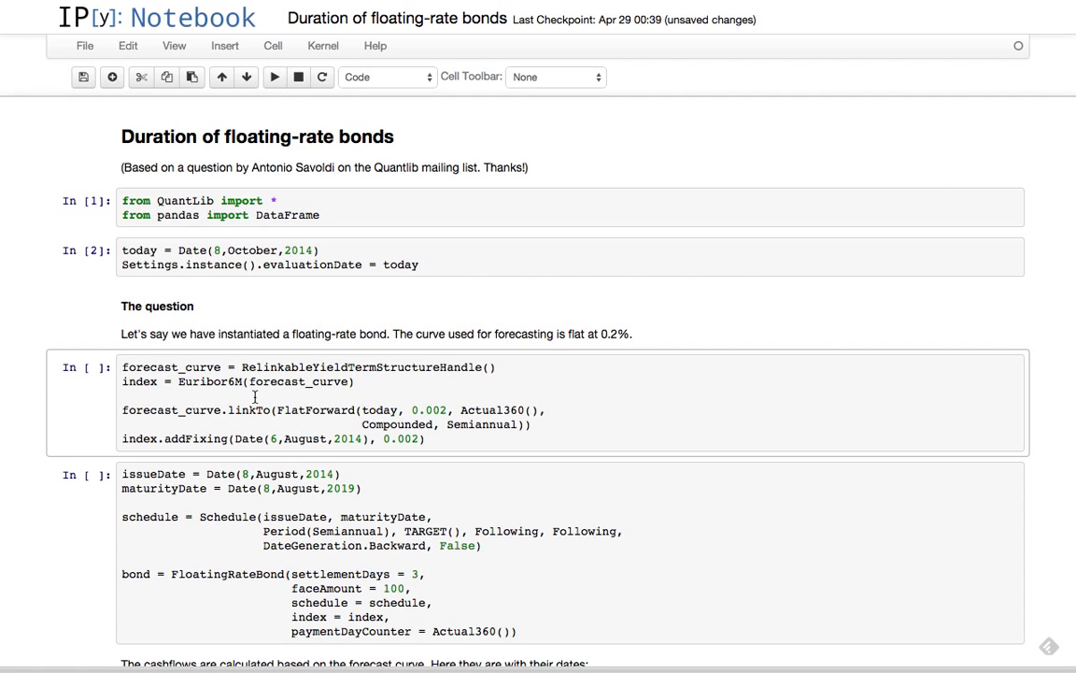
mouse_move(665, 400)
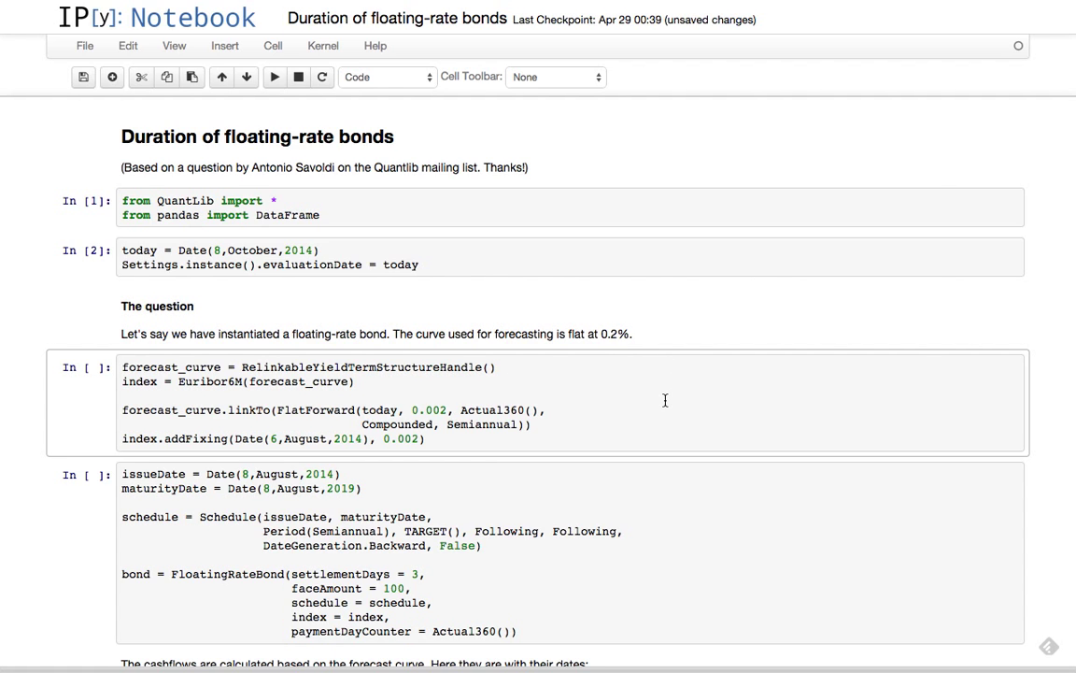
mouse_move(348, 460)
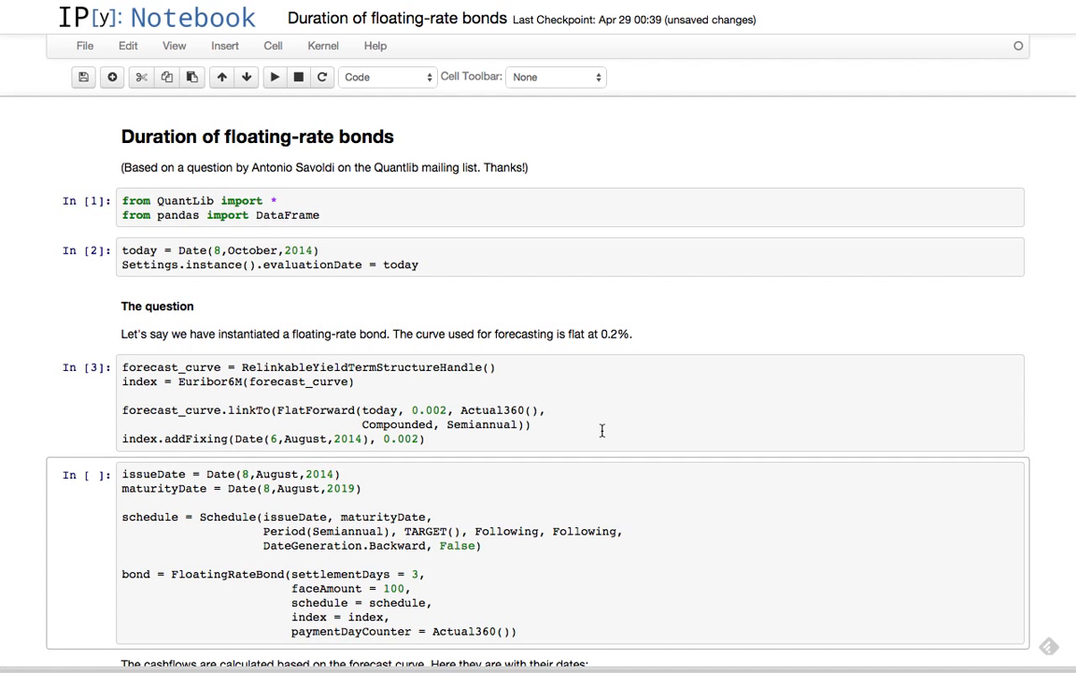
Run the 2014–2019 semiannual floating-rate bond definition cell as In [4] and move down.
scroll("down", 3)
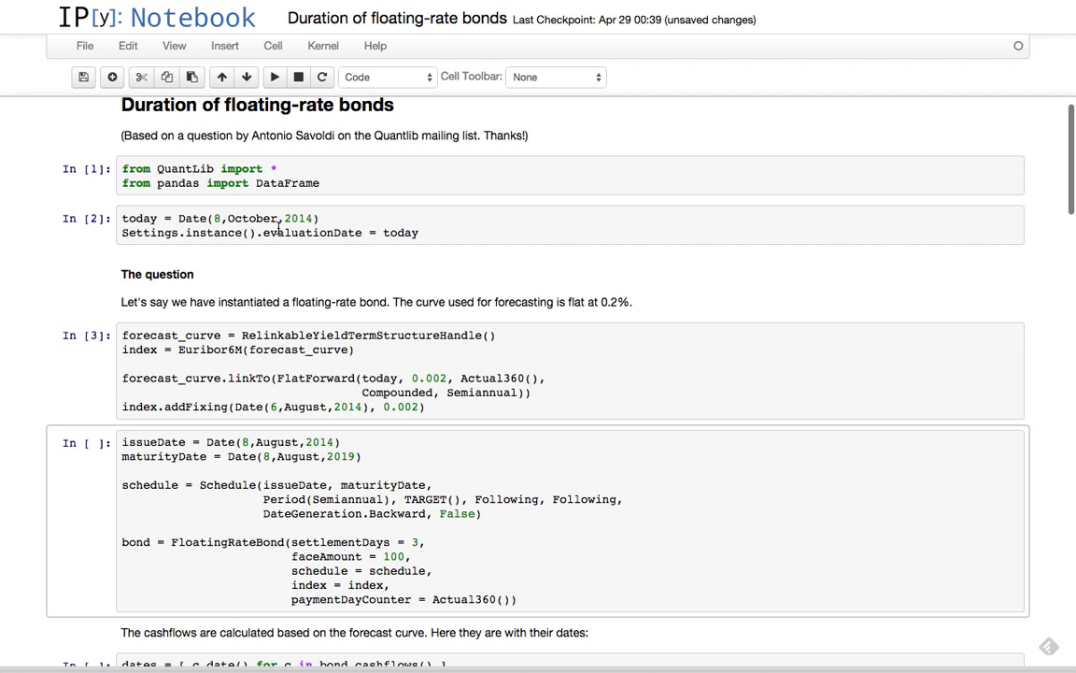
mouse_move(265, 215)
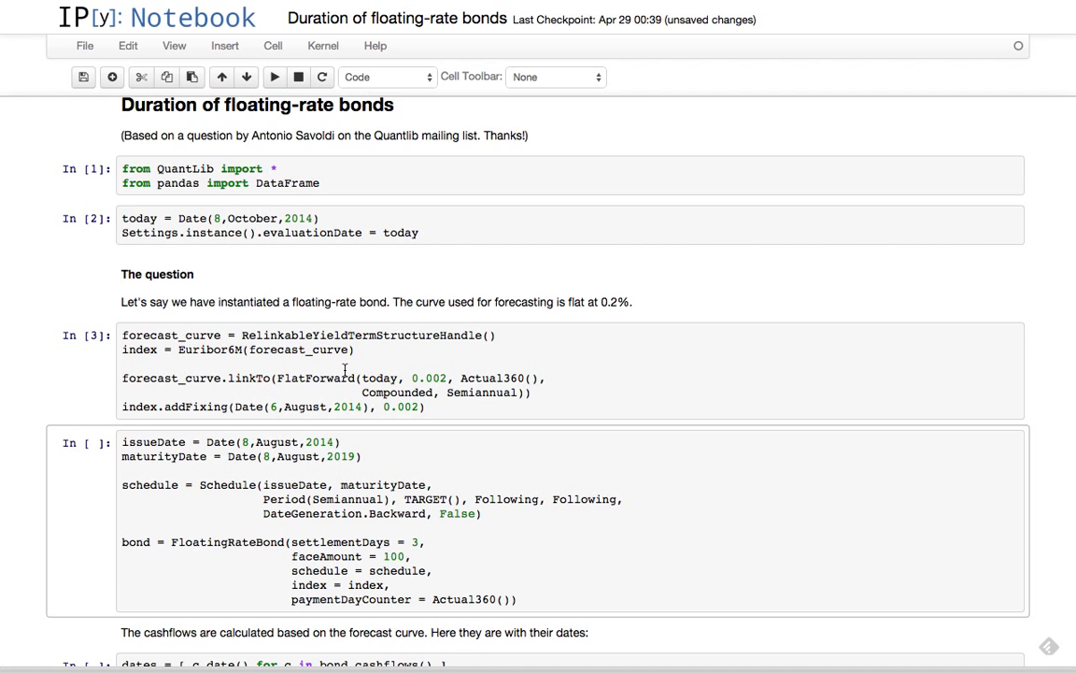
scroll("down", 3)
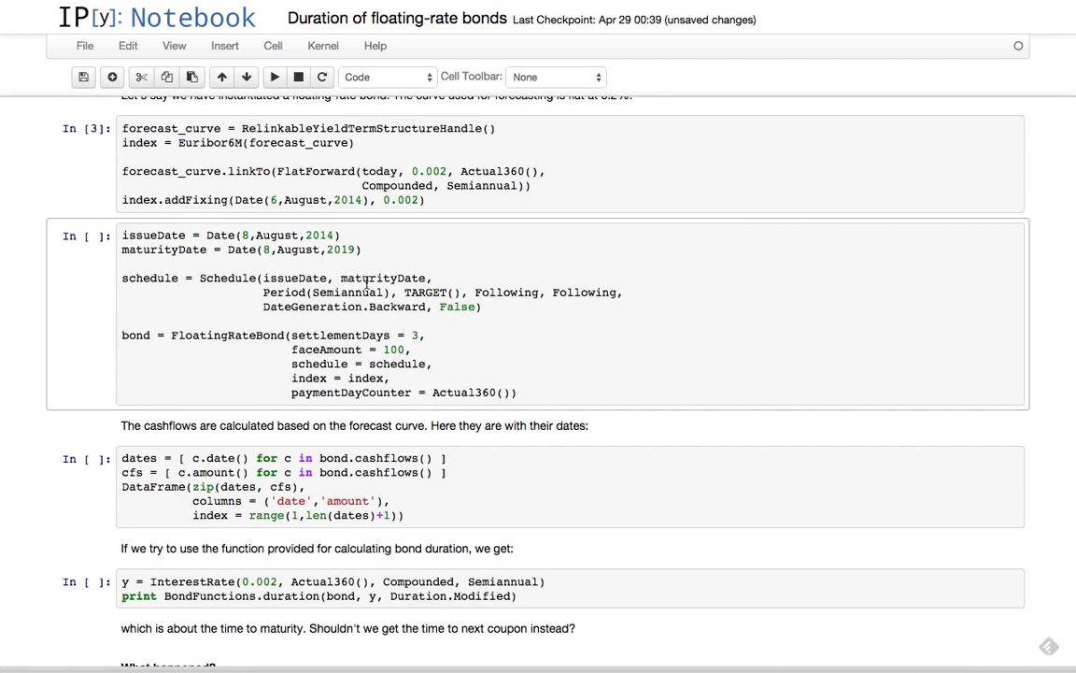
scroll("down", 3)
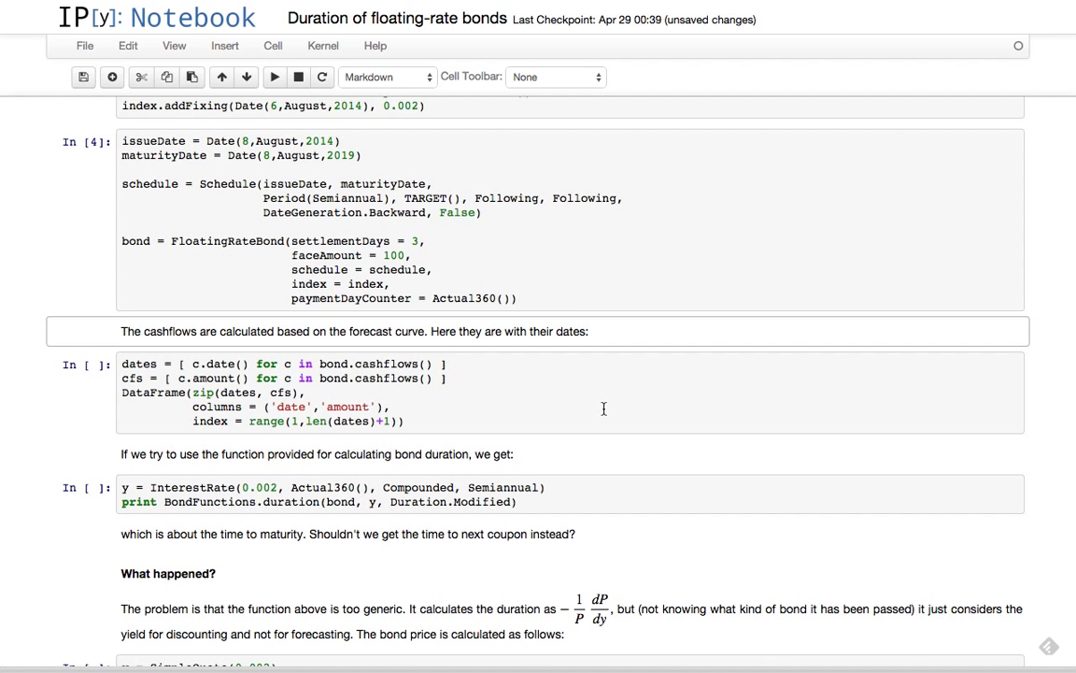
Run the cashflows DataFrame cell to get Out[5], eleven rows ending 100.000000 on August 8th, 2019.
scroll("down", 3)
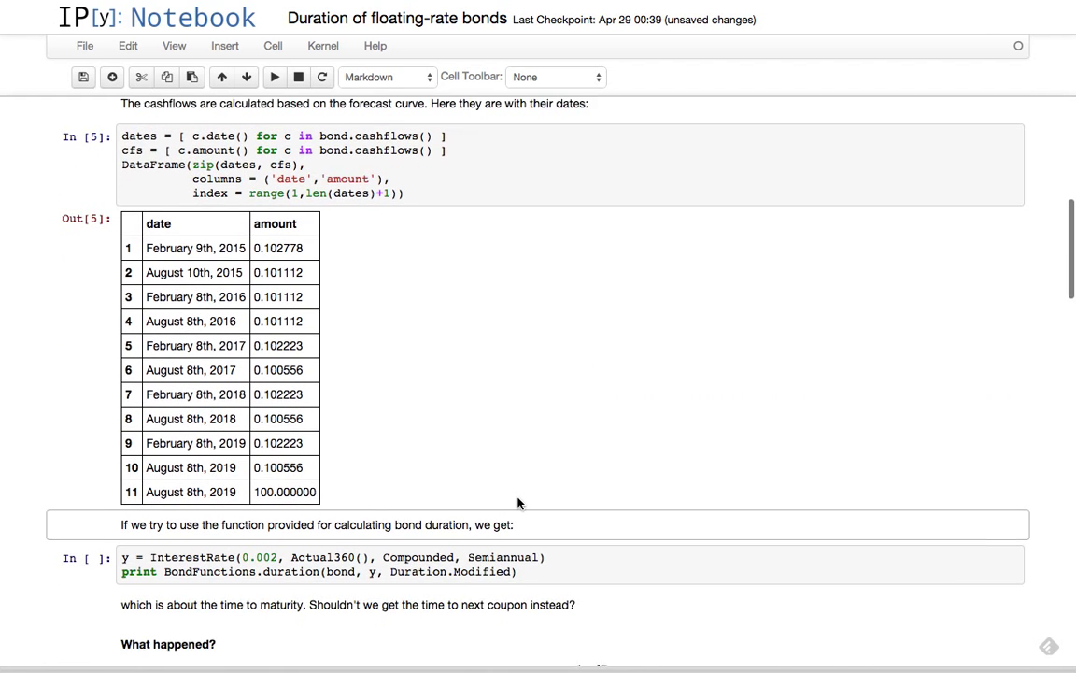
scroll("down", 3)
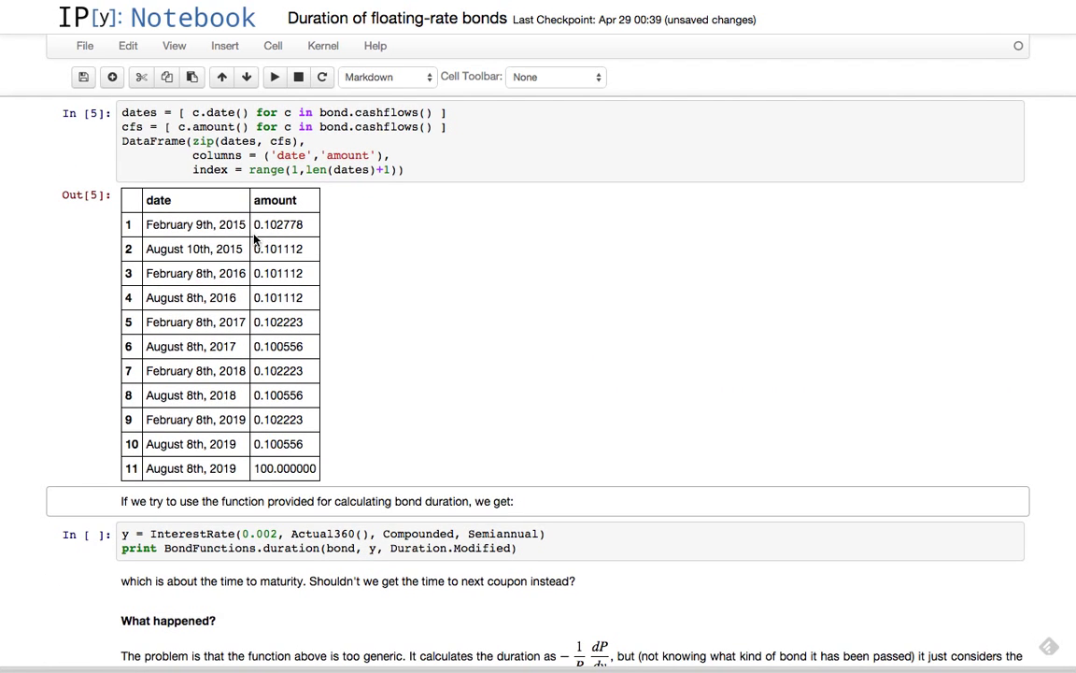
mouse_move(273, 373)
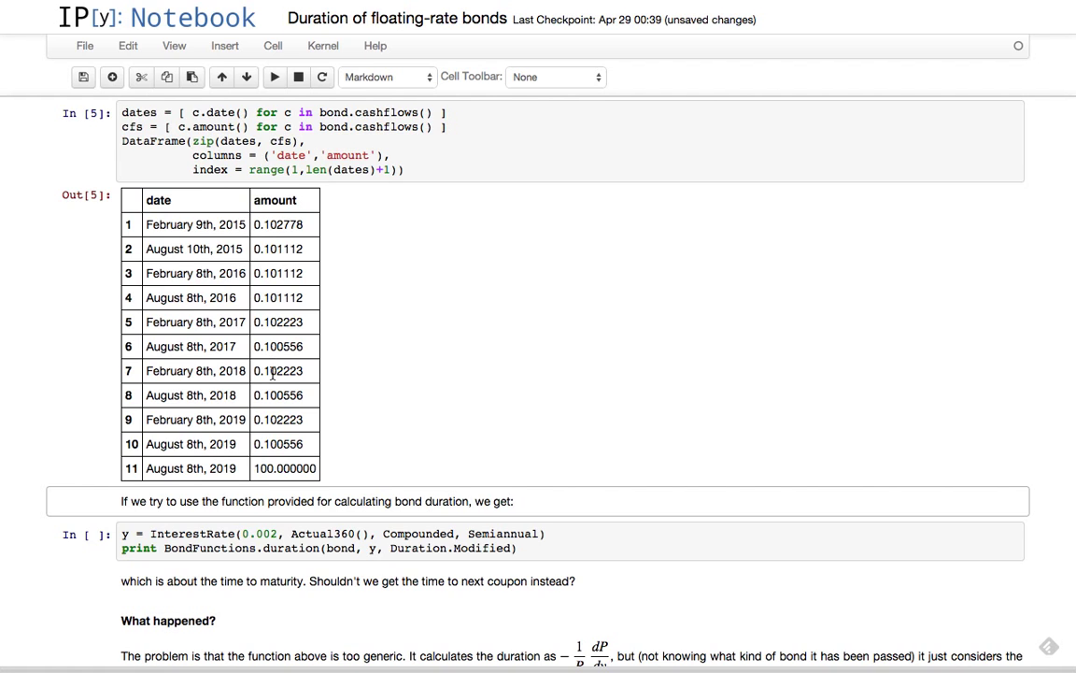
mouse_move(451, 366)
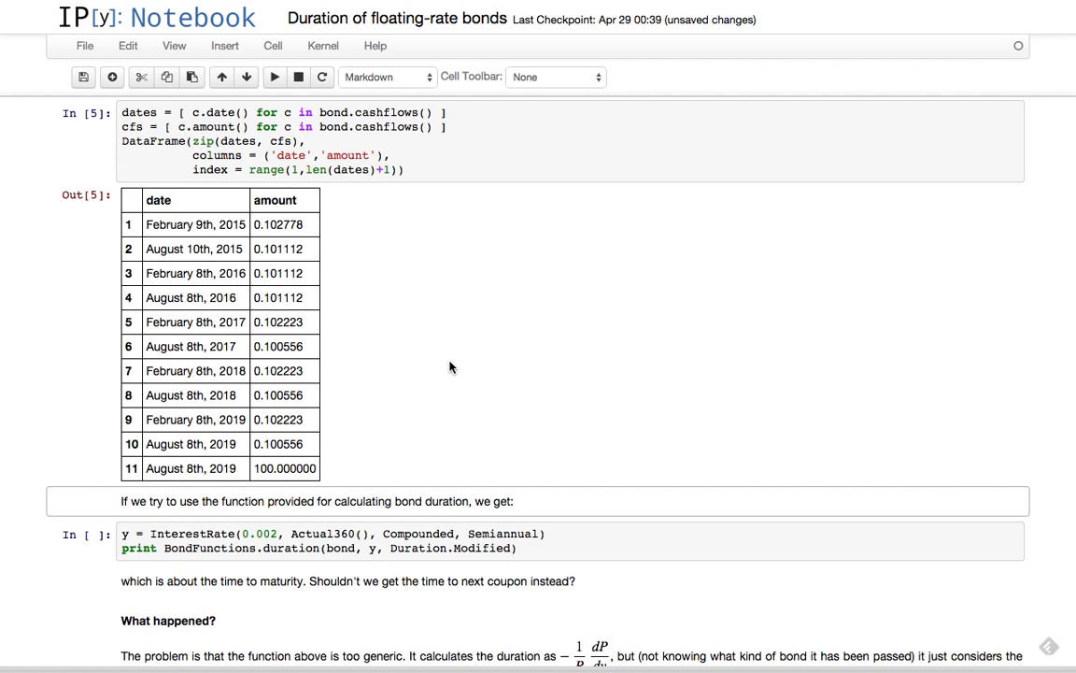
scroll("down", 3)
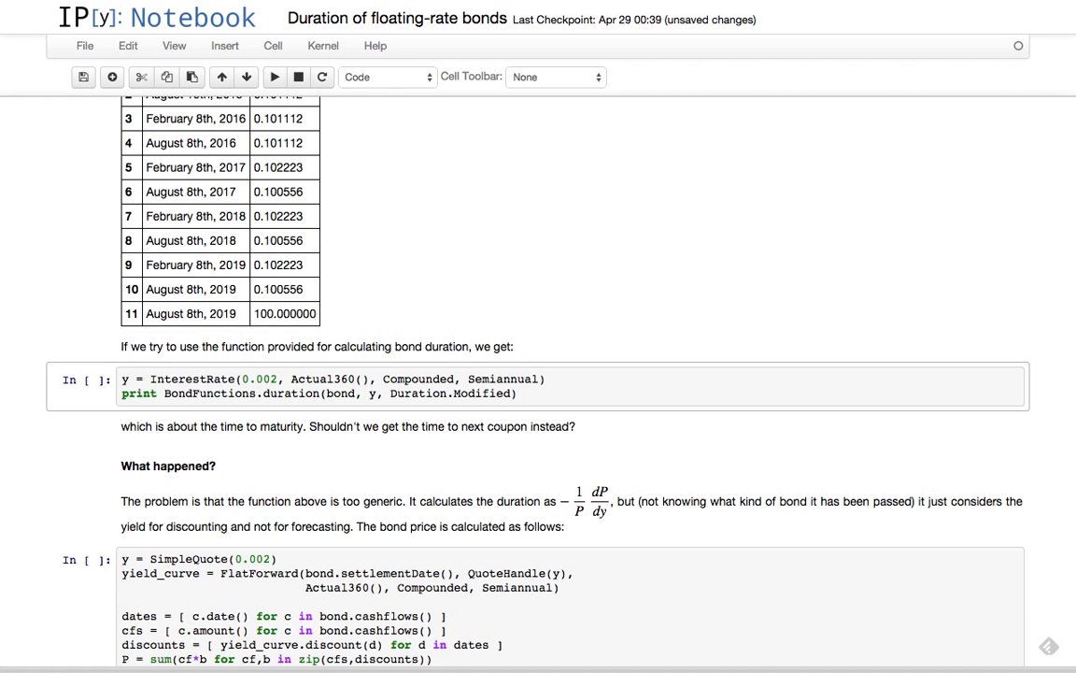
Scroll to the BondFunctions.duration cell giving modified duration 4.86095917313.
scroll("down", 3)
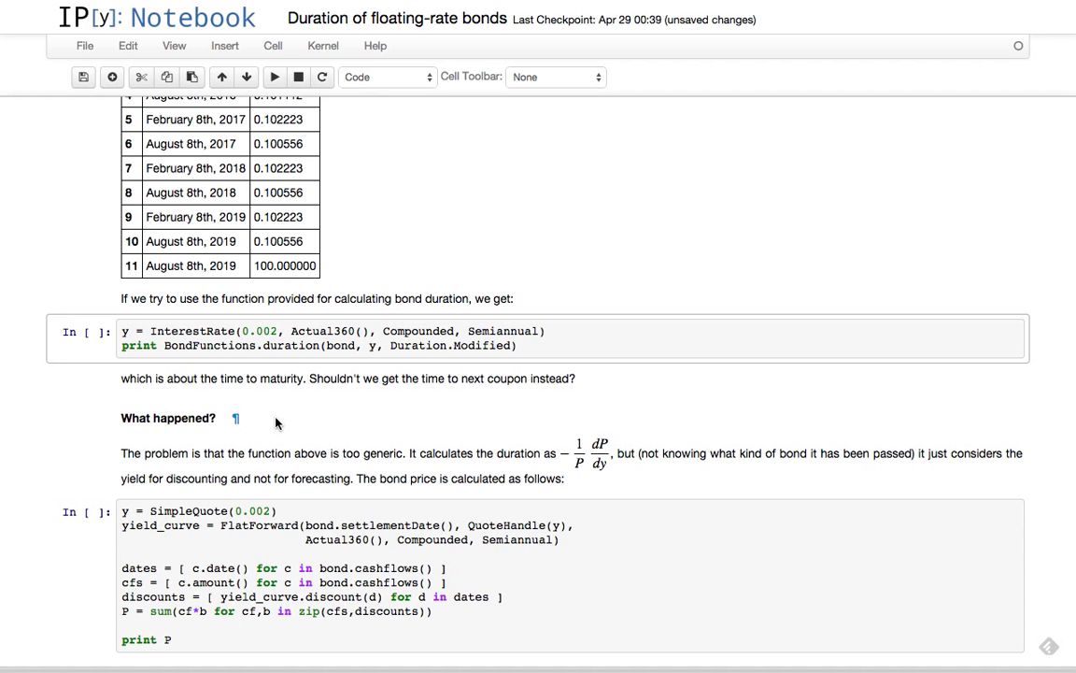
mouse_move(388, 374)
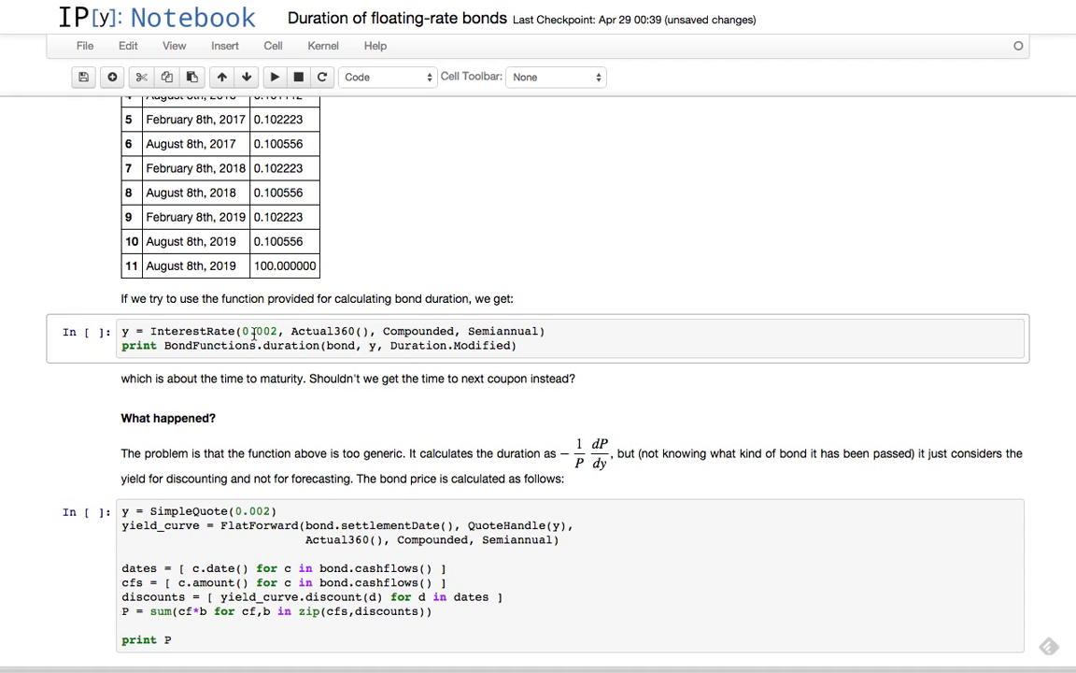
mouse_move(314, 413)
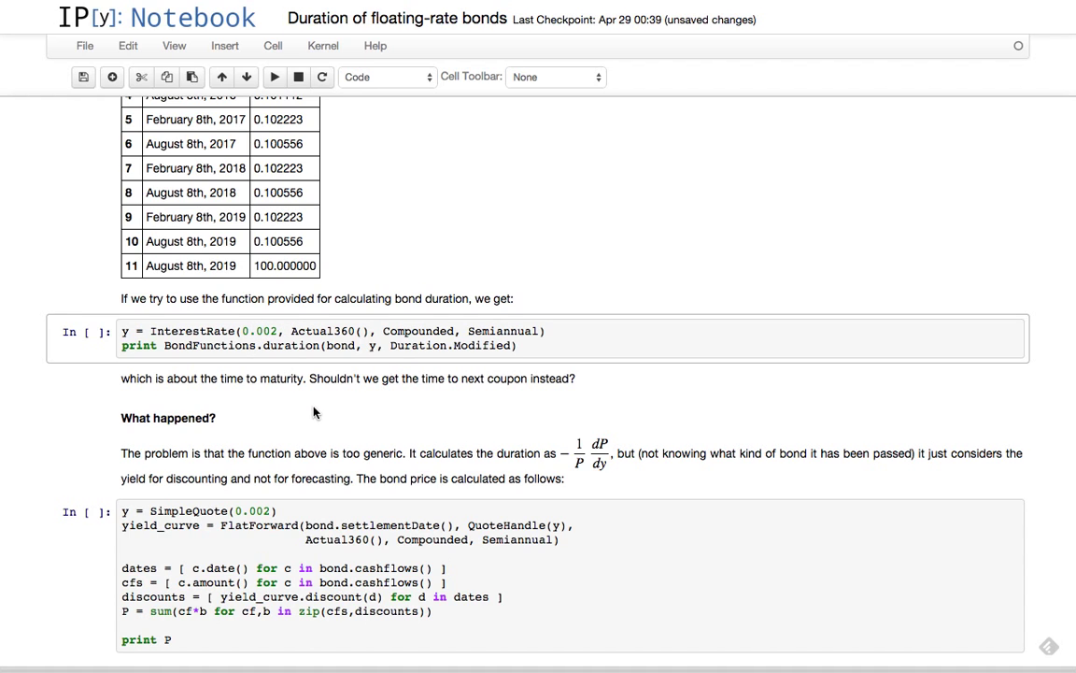
mouse_move(328, 413)
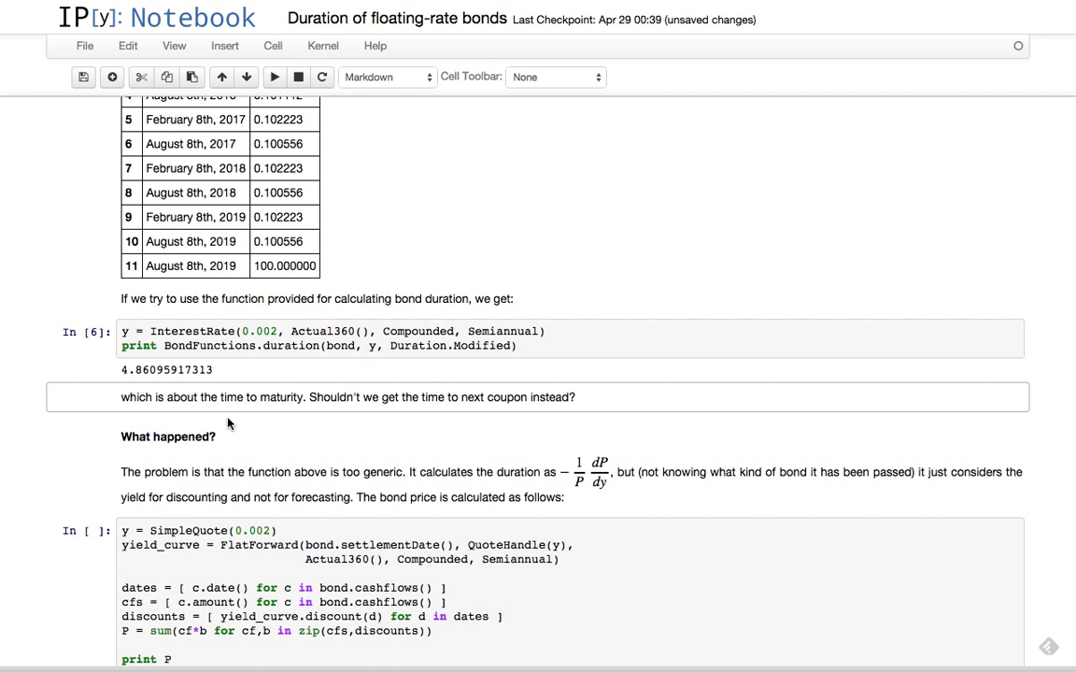
mouse_move(284, 378)
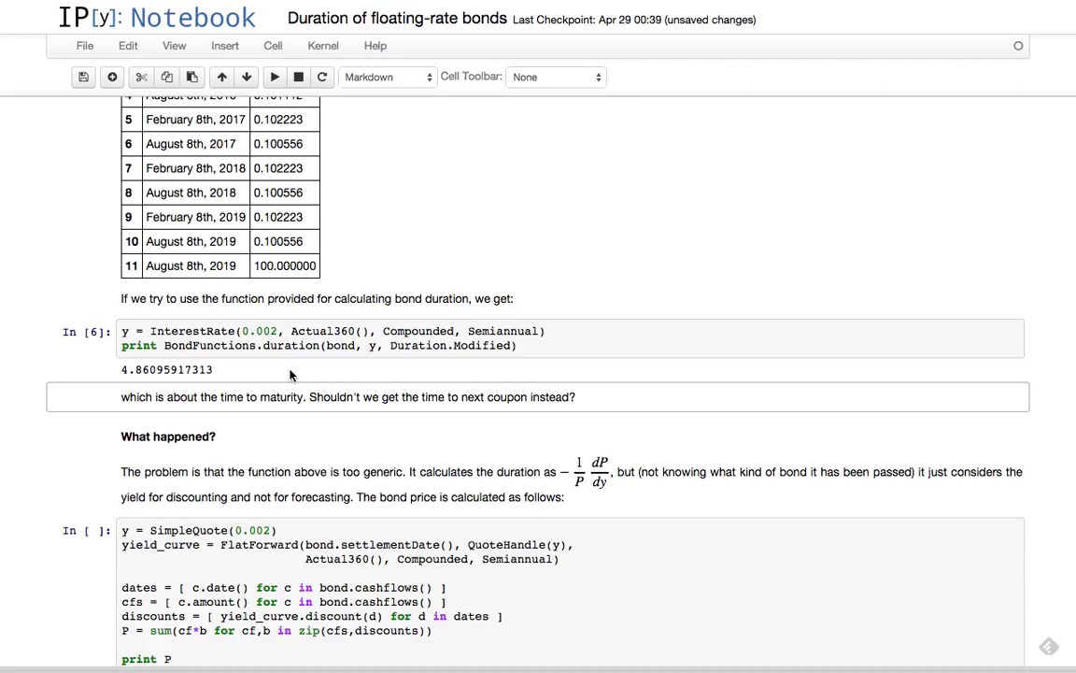
mouse_move(564, 305)
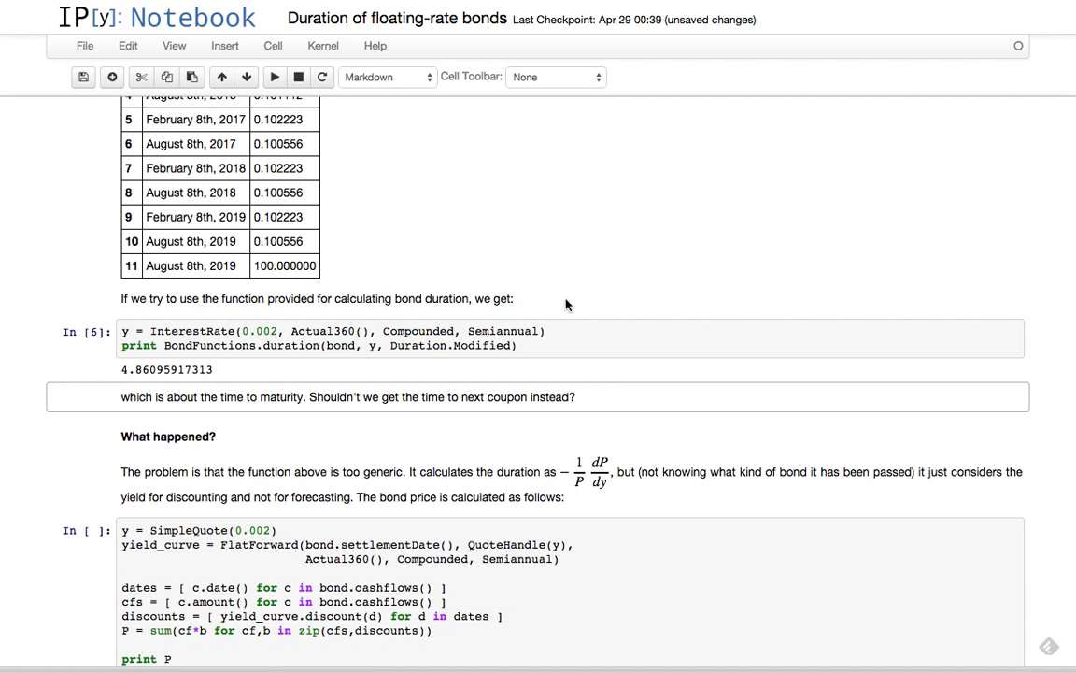
Scroll to the SimpleQuote/FlatForward pricing cell that prints price 100.036653636.
scroll("down", 3)
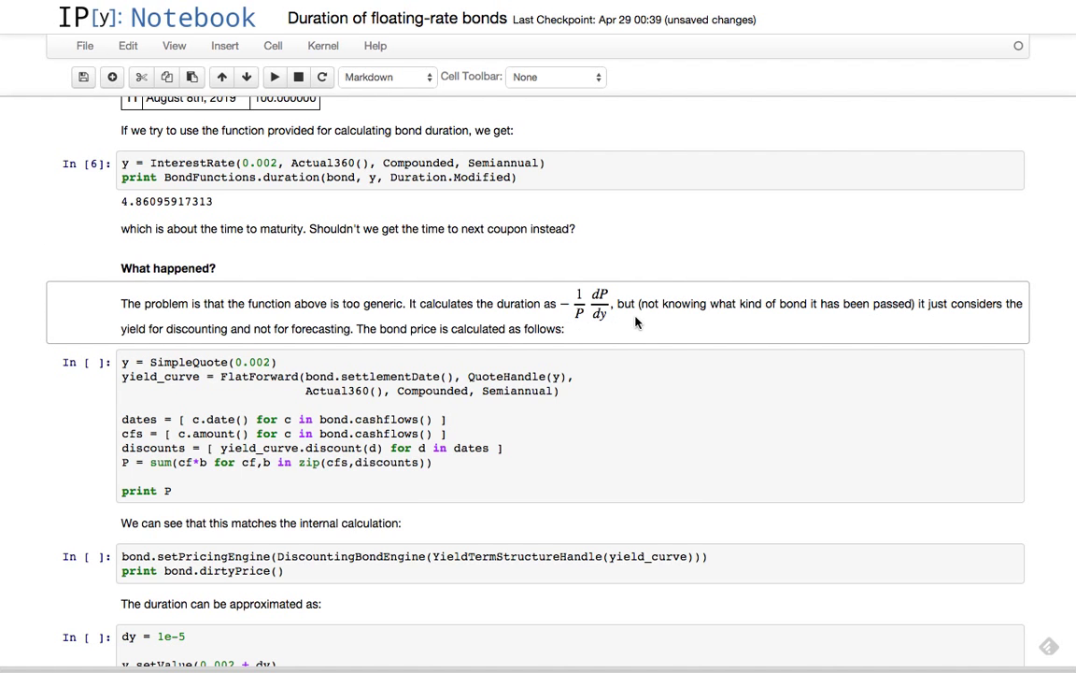
scroll("down", 3)
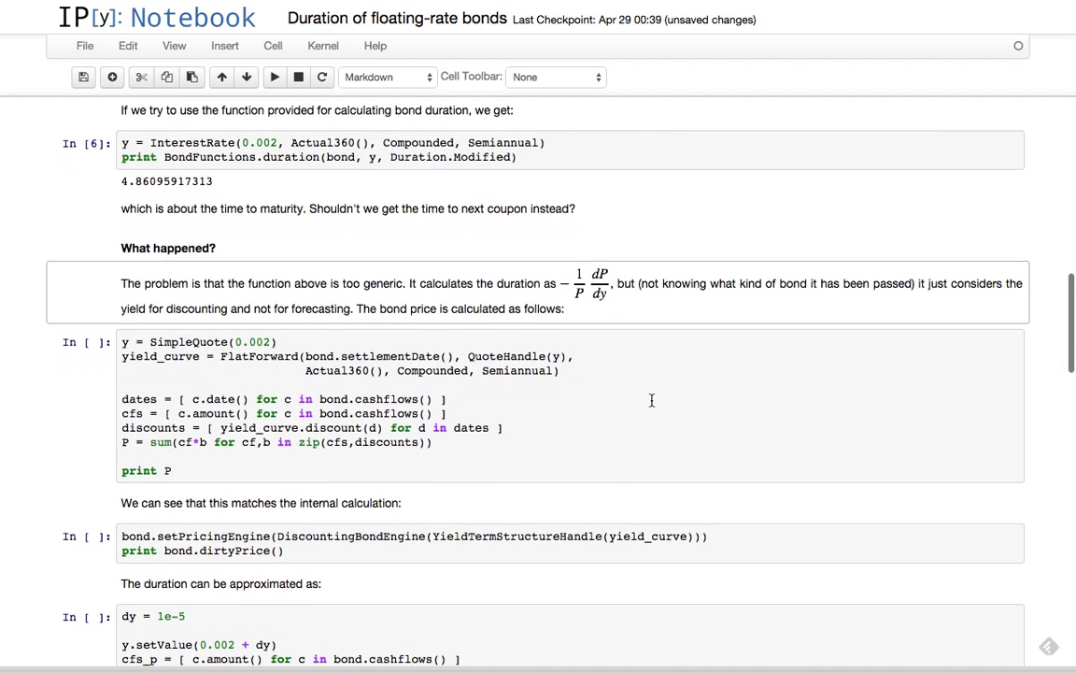
scroll("down", 3)
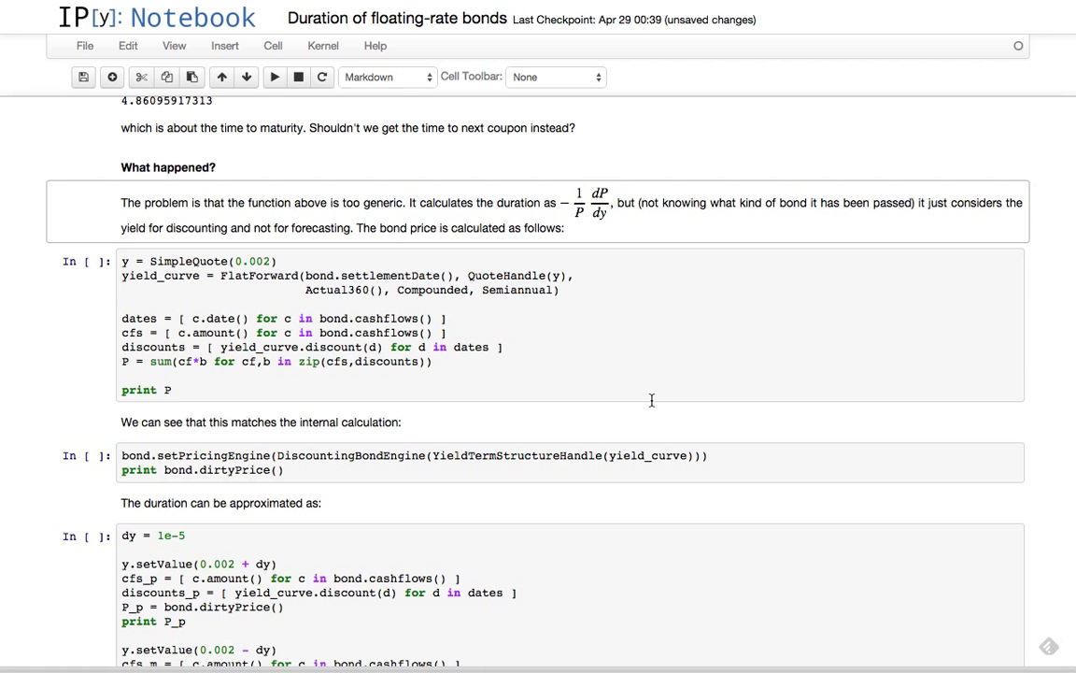
mouse_move(612, 219)
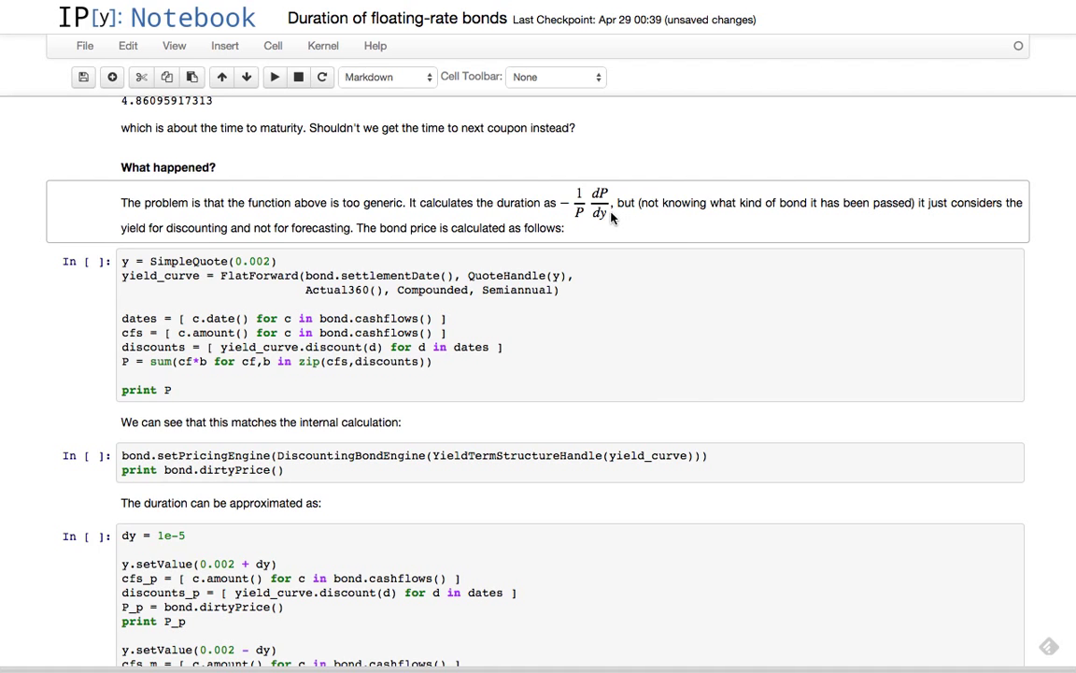
mouse_move(601, 306)
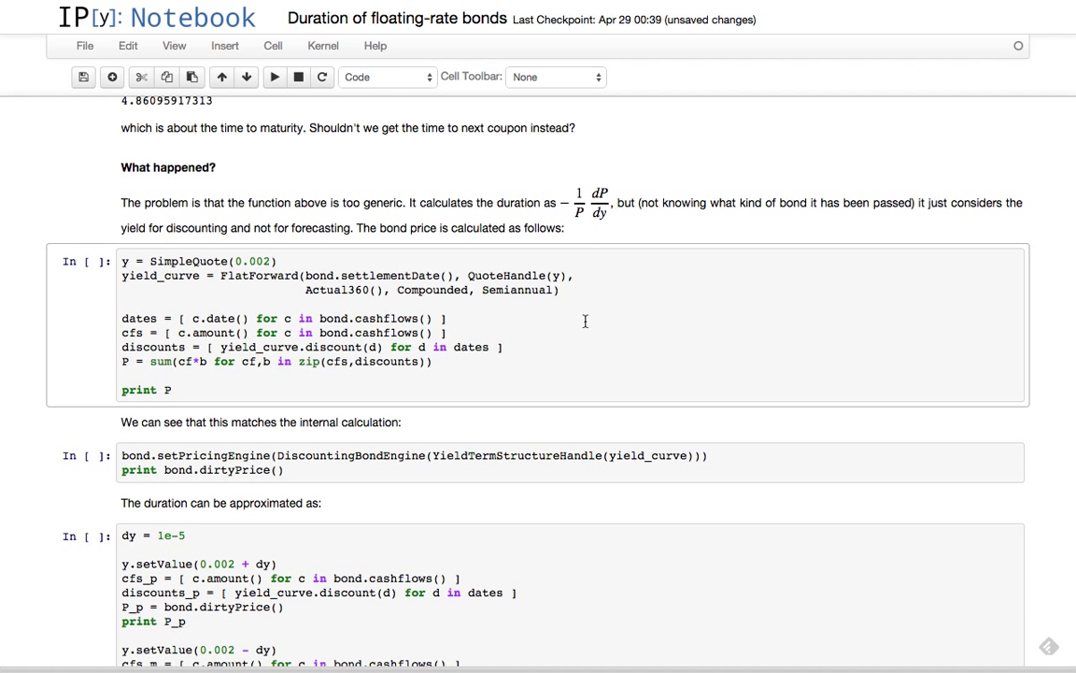
scroll("down", 3)
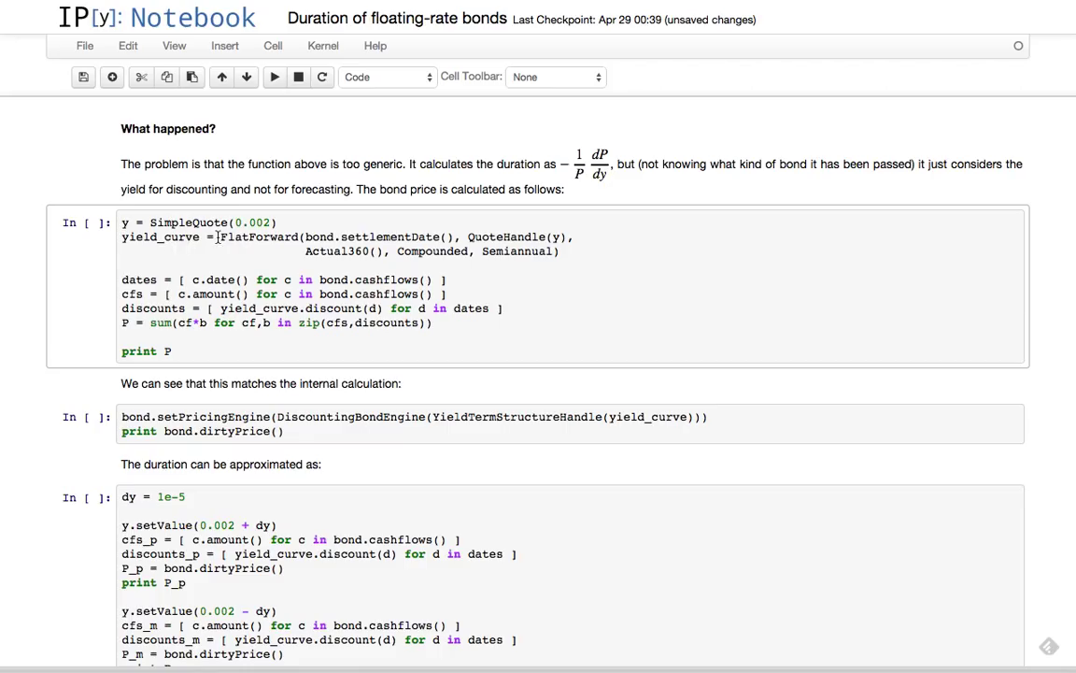
mouse_move(249, 258)
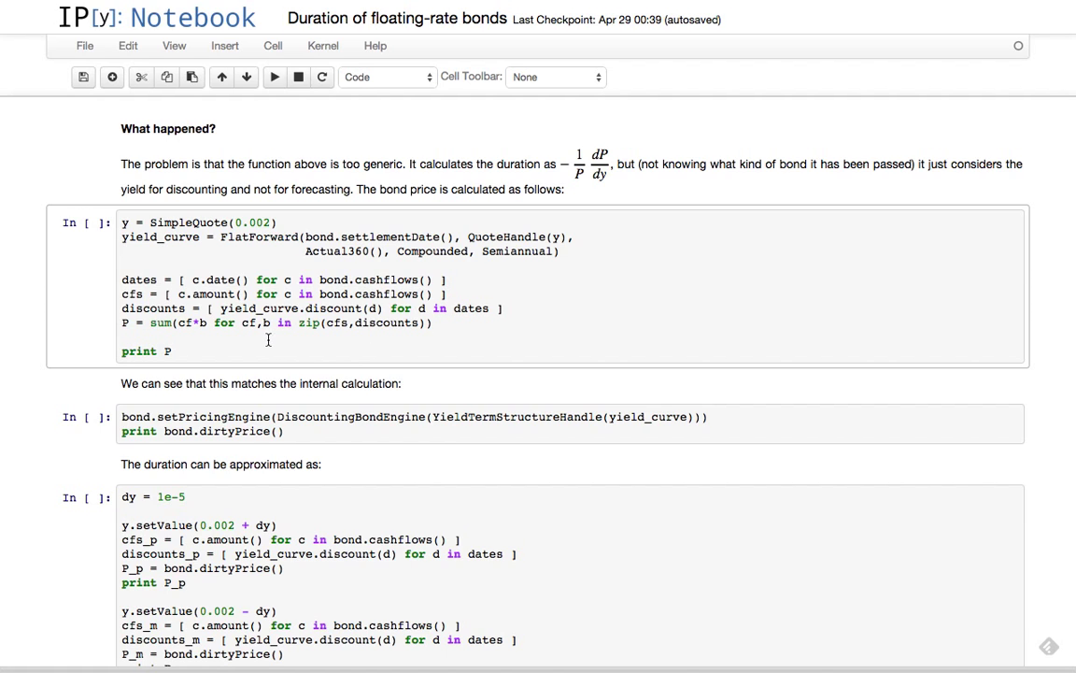
mouse_move(378, 332)
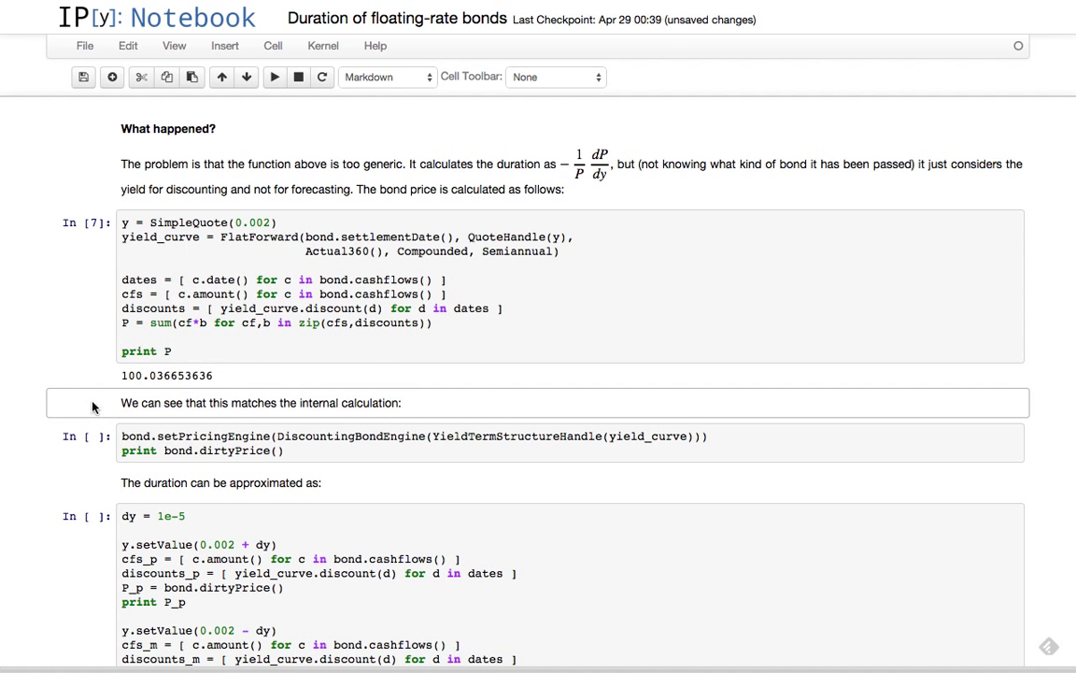
mouse_move(260, 377)
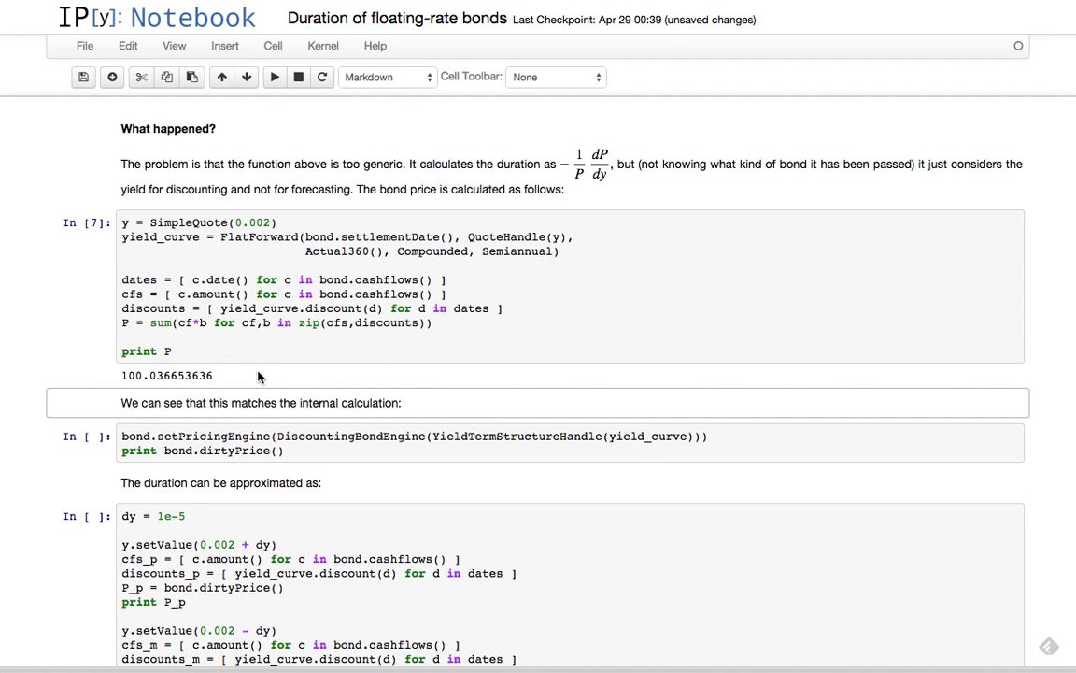
Run the setPricingEngine cell as In [8], dirty price 100.036653636 matching the manual price.
scroll("down", 3)
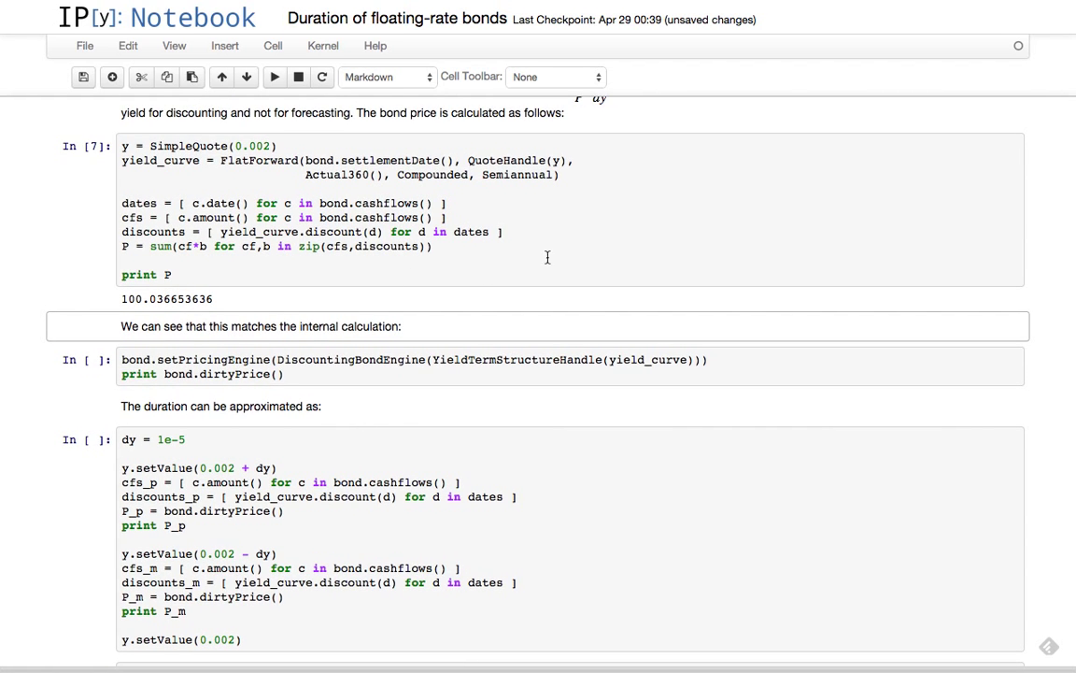
left_click(411, 364)
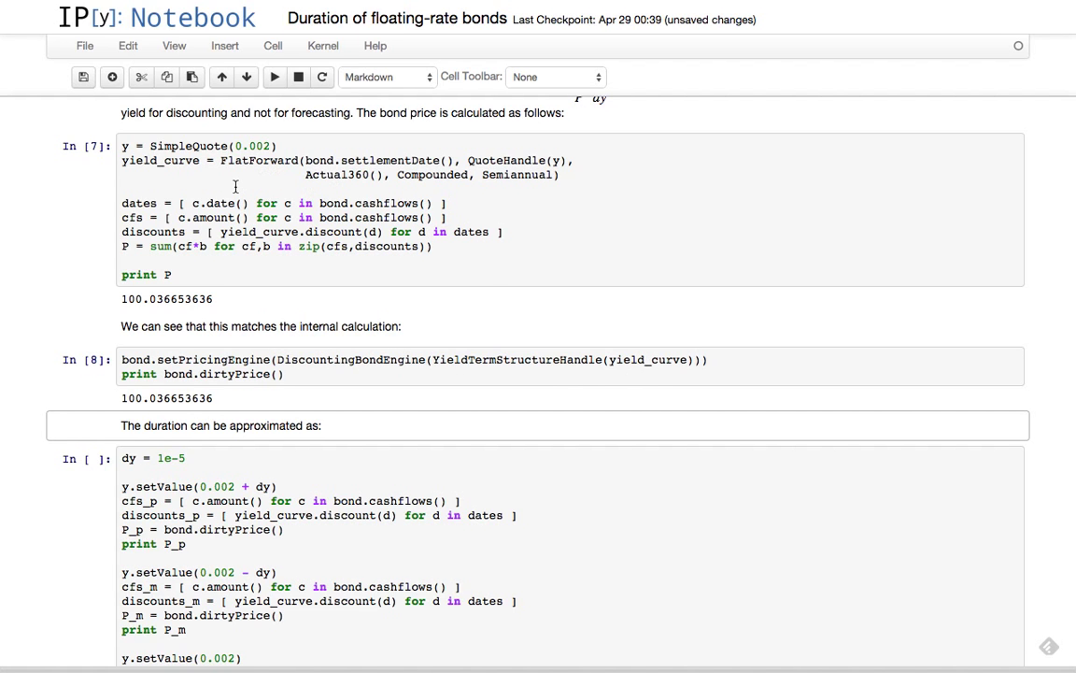
mouse_move(403, 407)
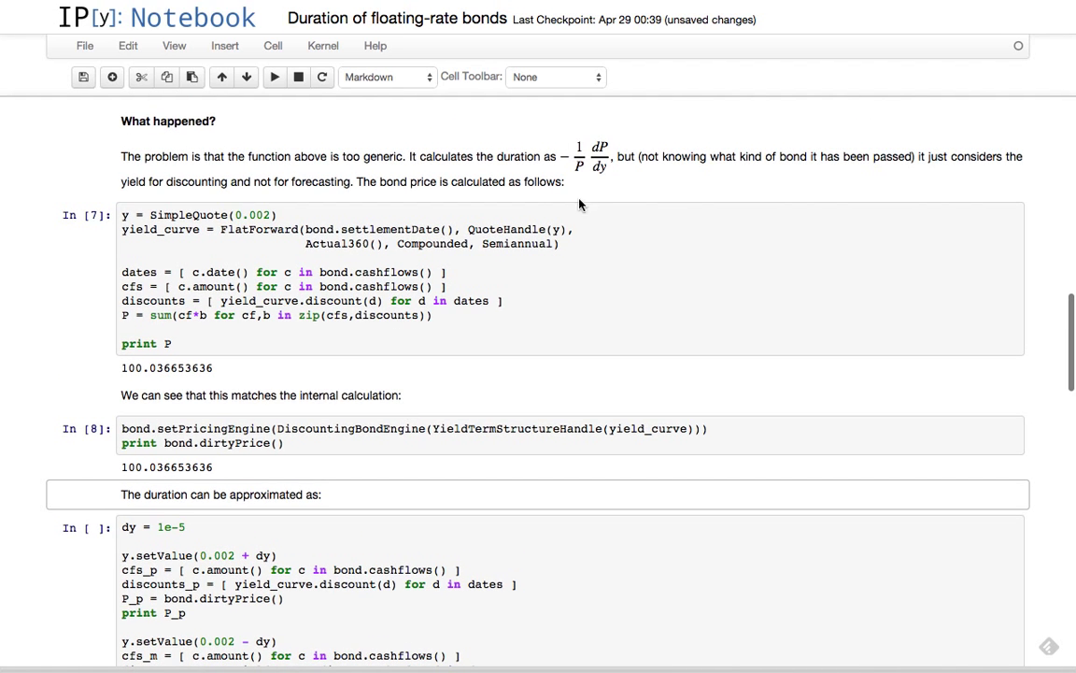
Run the dy bump cell (100.031791026, 100.041516507) and duration formula cell giving 4.86095917563.
scroll("down", 3)
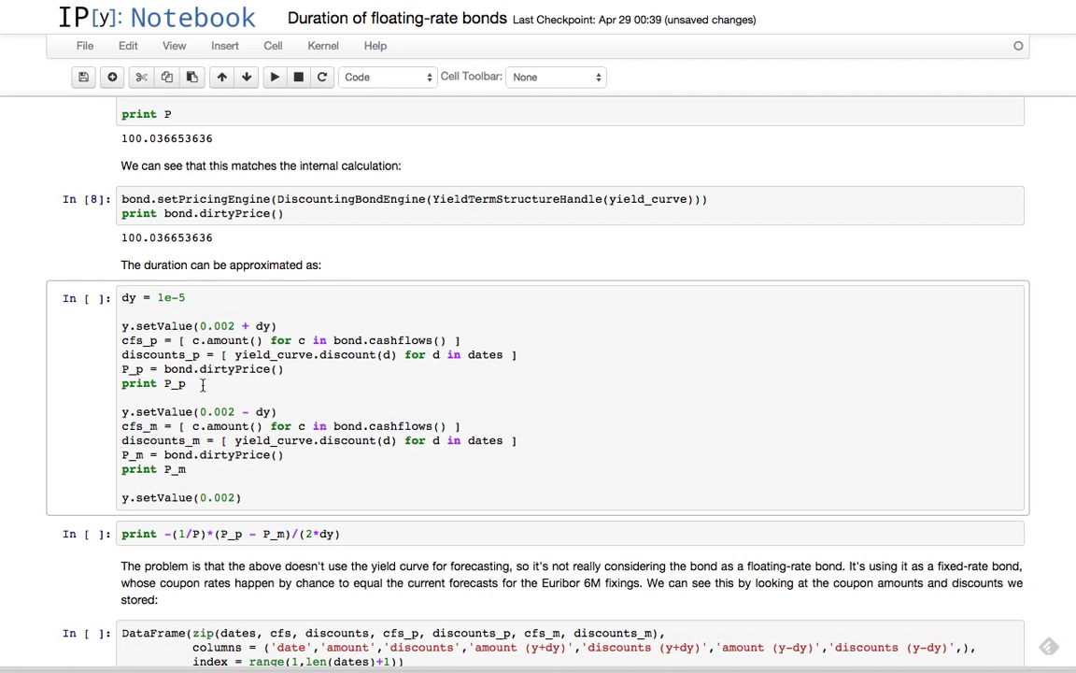
mouse_move(308, 325)
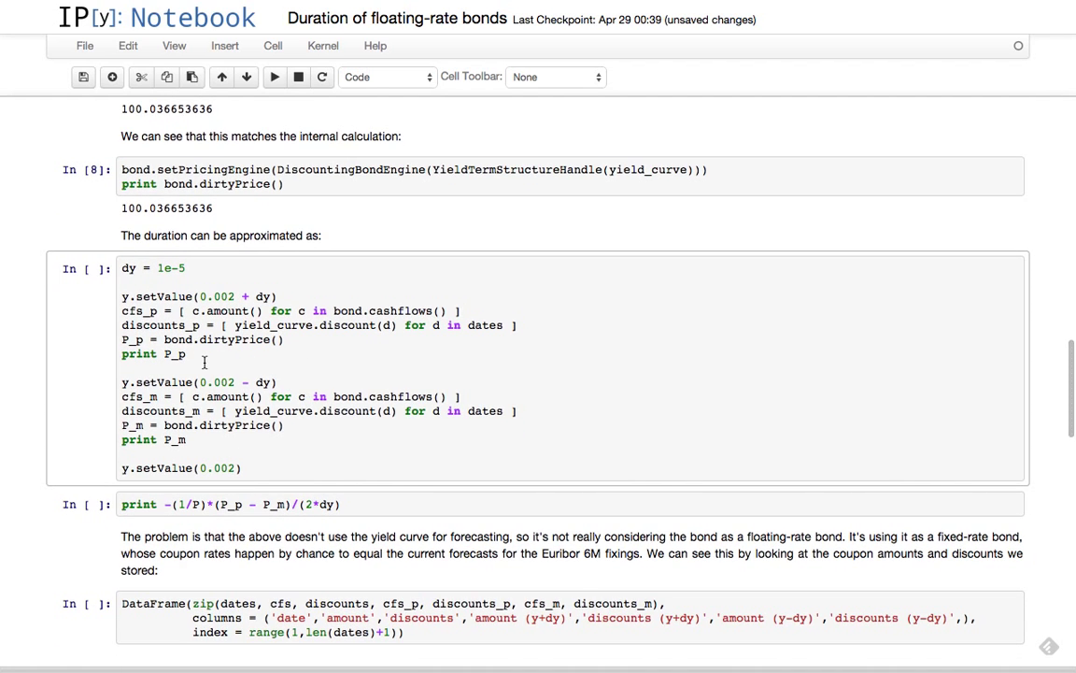
mouse_move(329, 374)
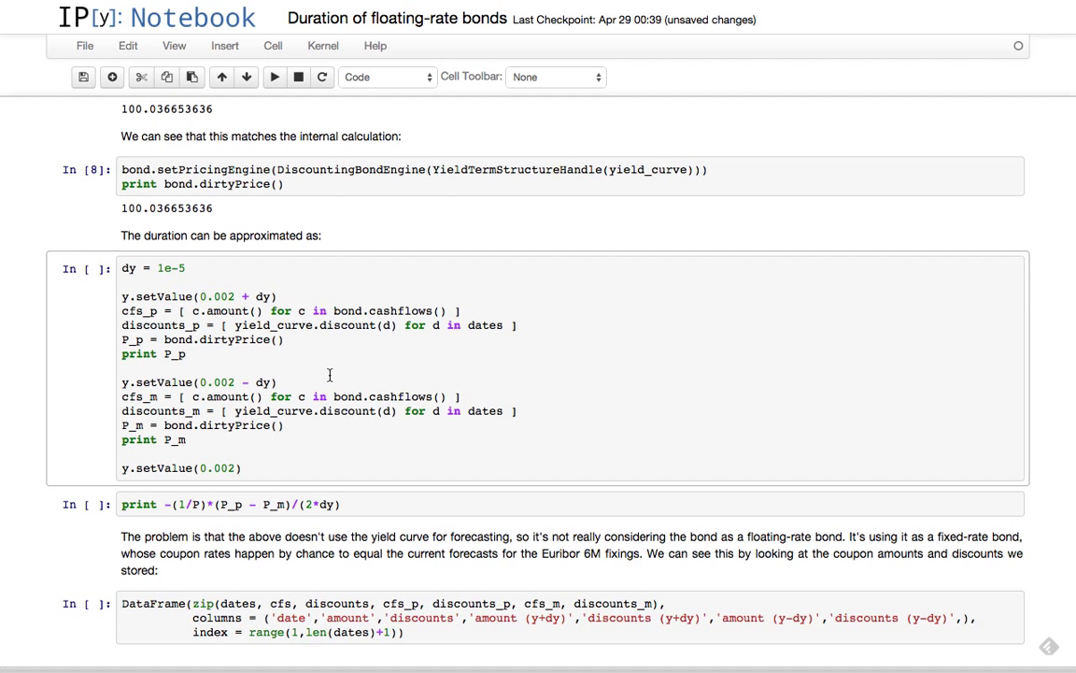
mouse_move(359, 330)
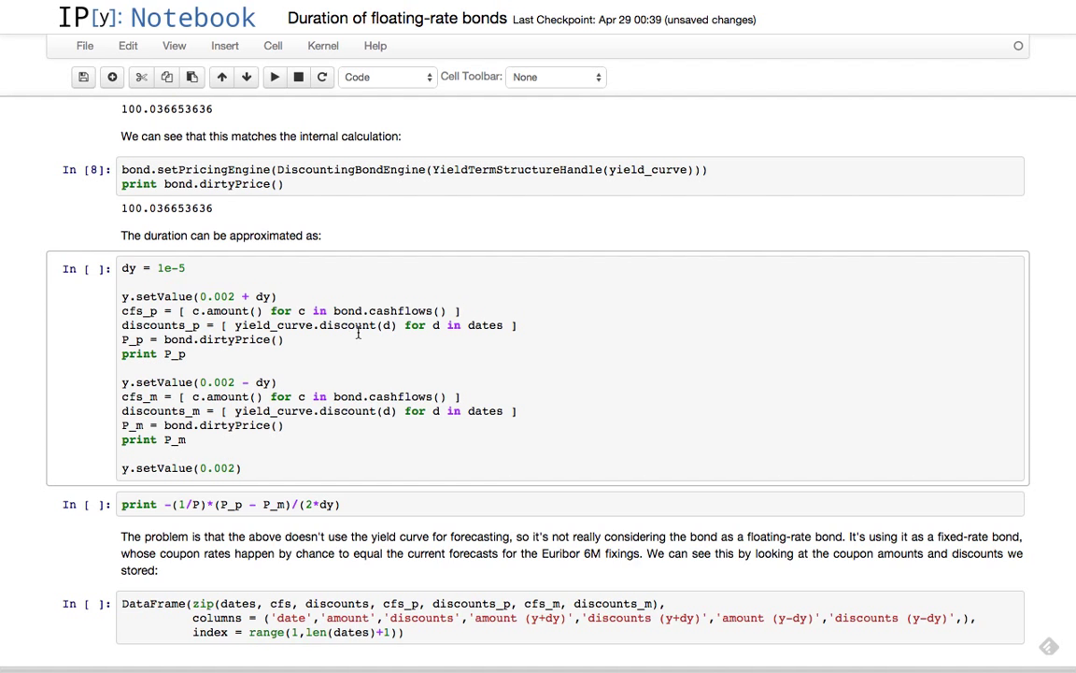
scroll("down", 3)
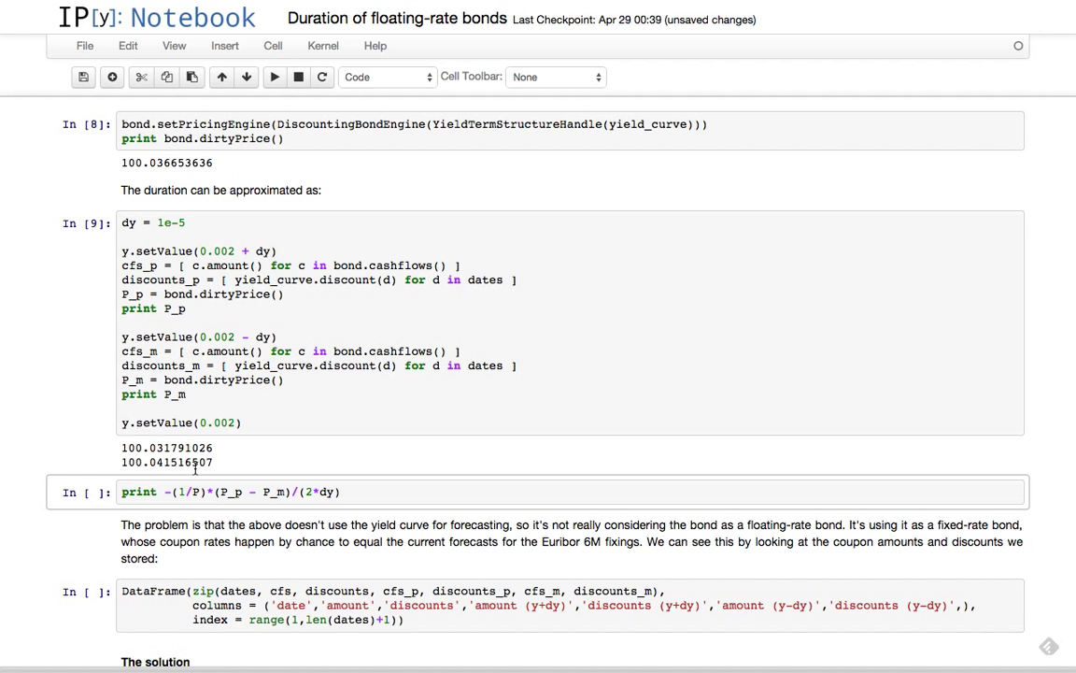
scroll("down", 3)
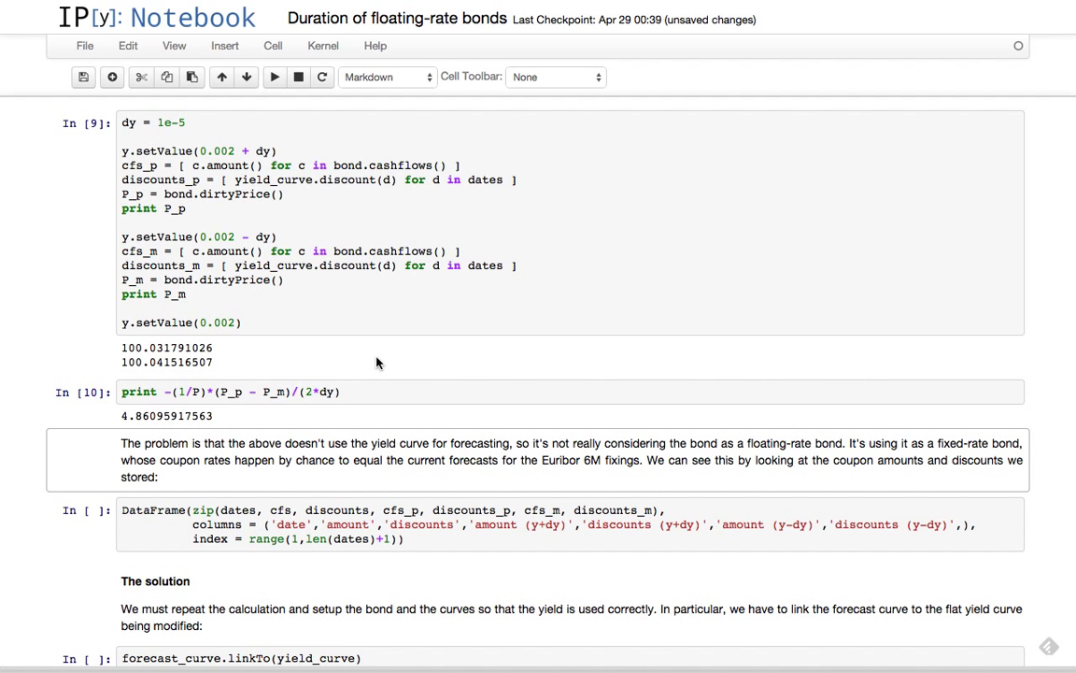
Compare with the earlier duration, then run the DataFrame cell In [11] of amounts and discounts at bumped yields.
scroll("up", 3)
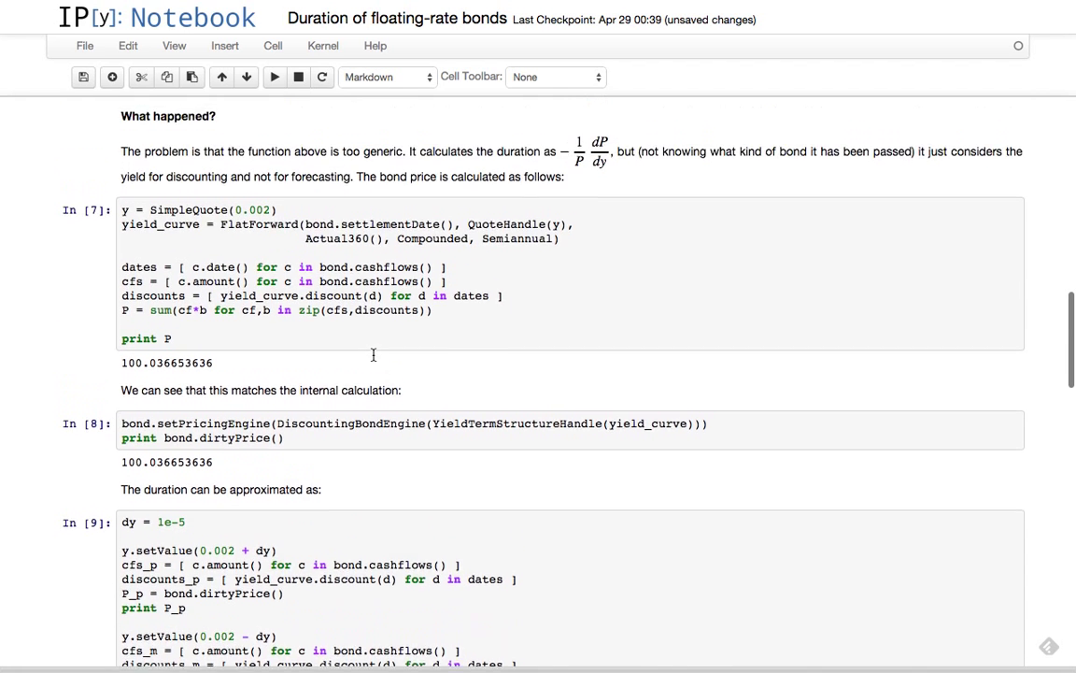
scroll("up", 3)
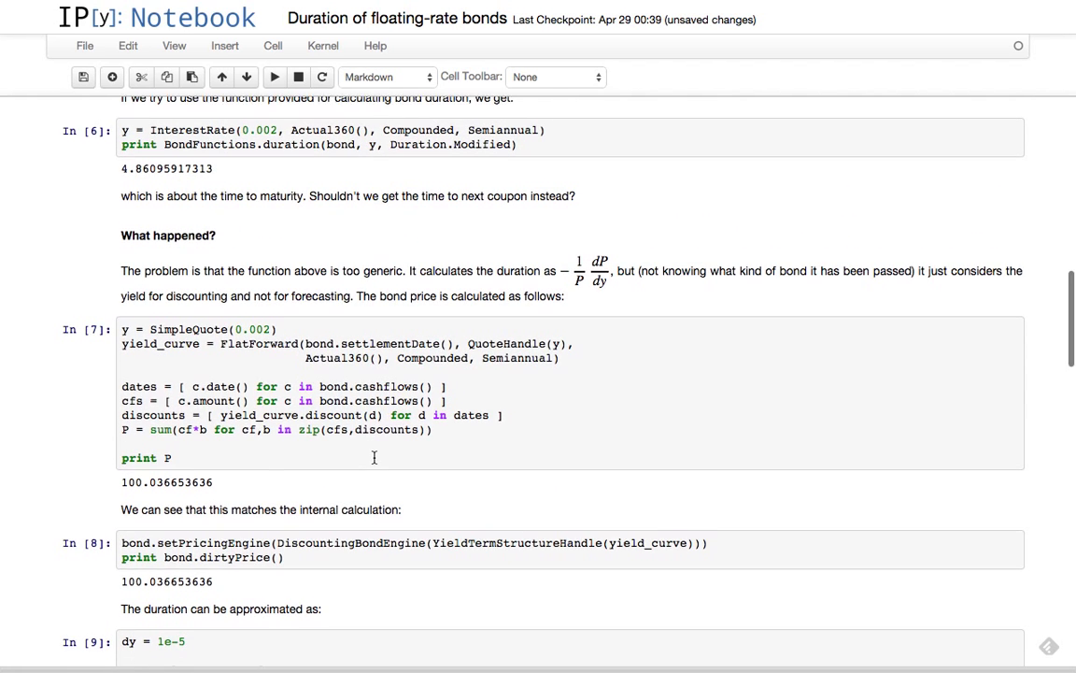
scroll("down", 3)
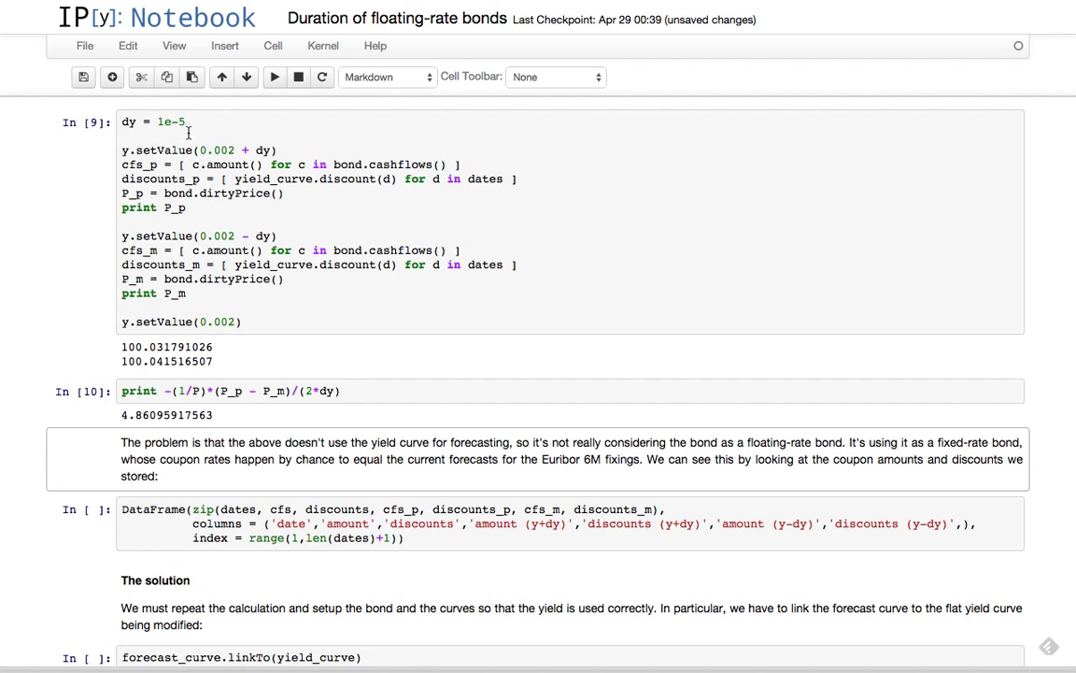
mouse_move(355, 310)
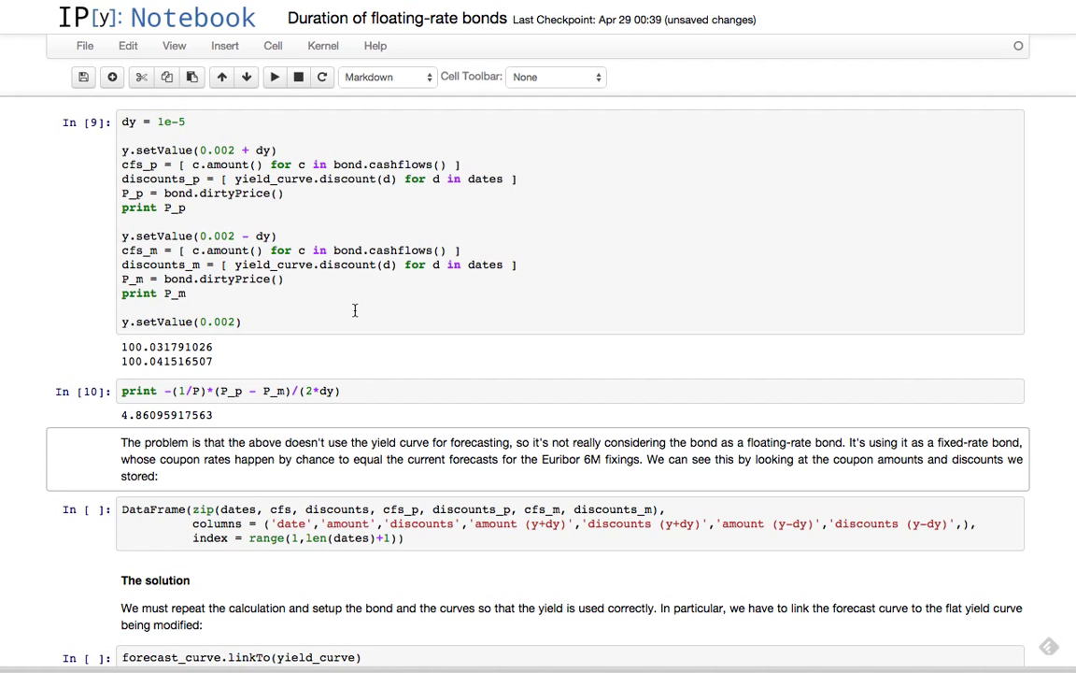
mouse_move(355, 269)
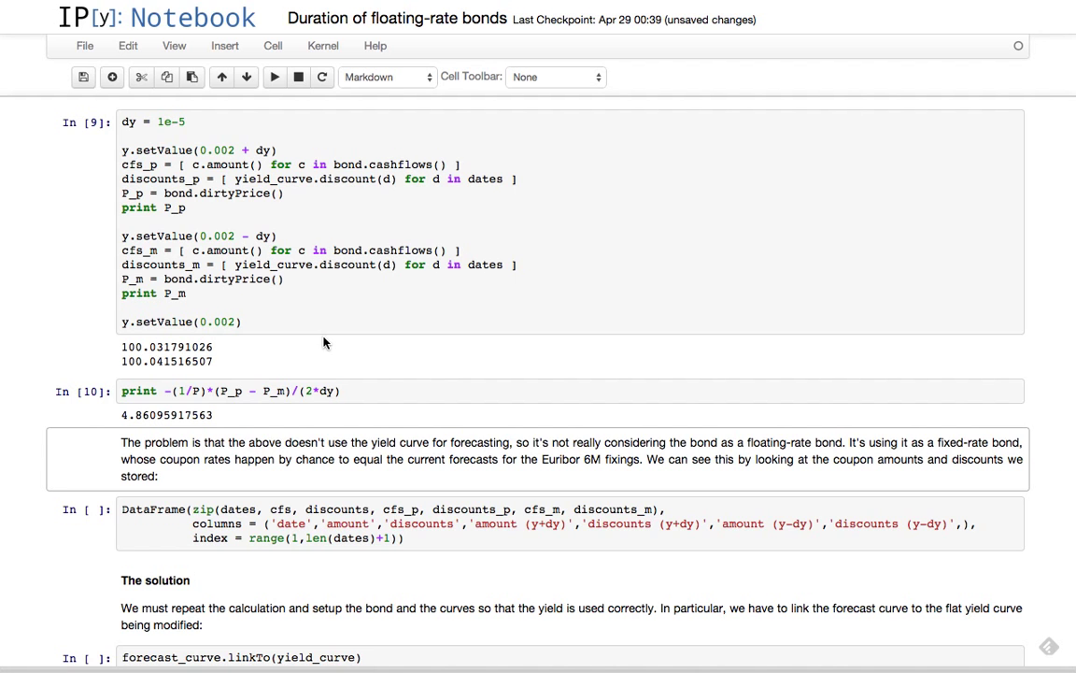
scroll("down", 3)
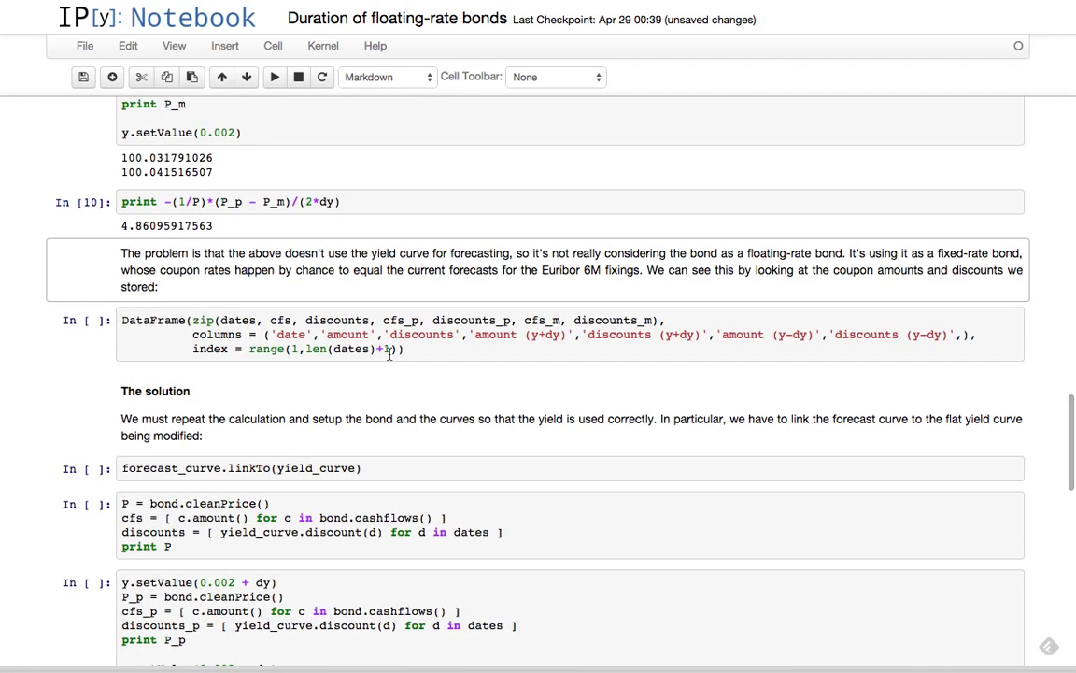
scroll("down", 3)
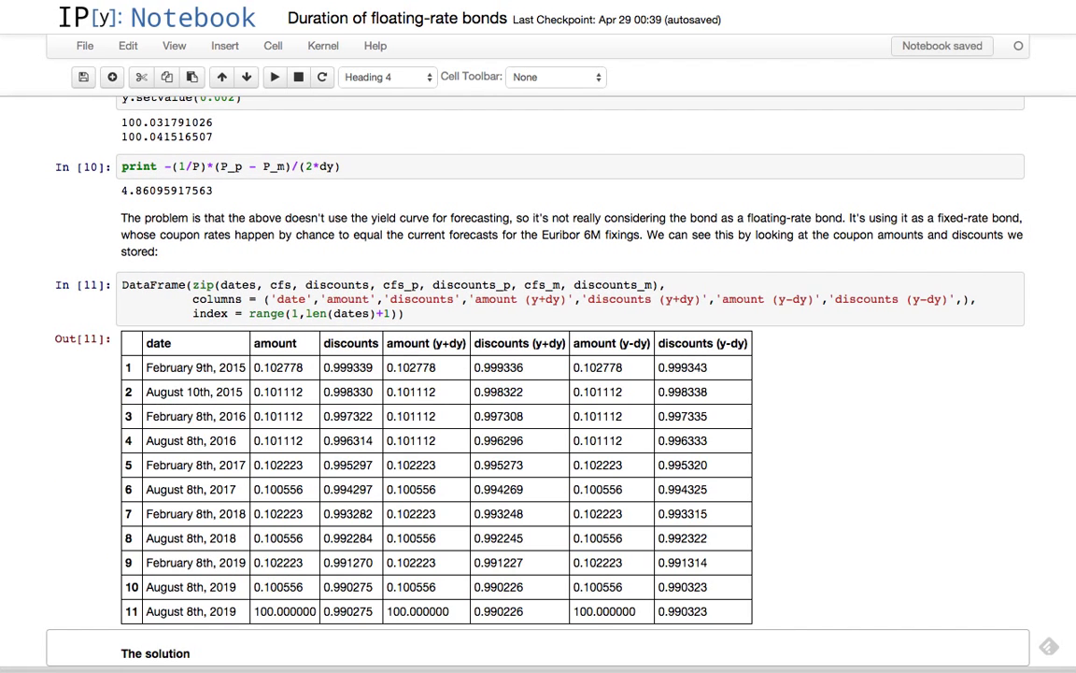
Scroll past the cashflow table to The solution and run forecast_curve.linkTo(yield_curve) as In [12].
scroll("down", 3)
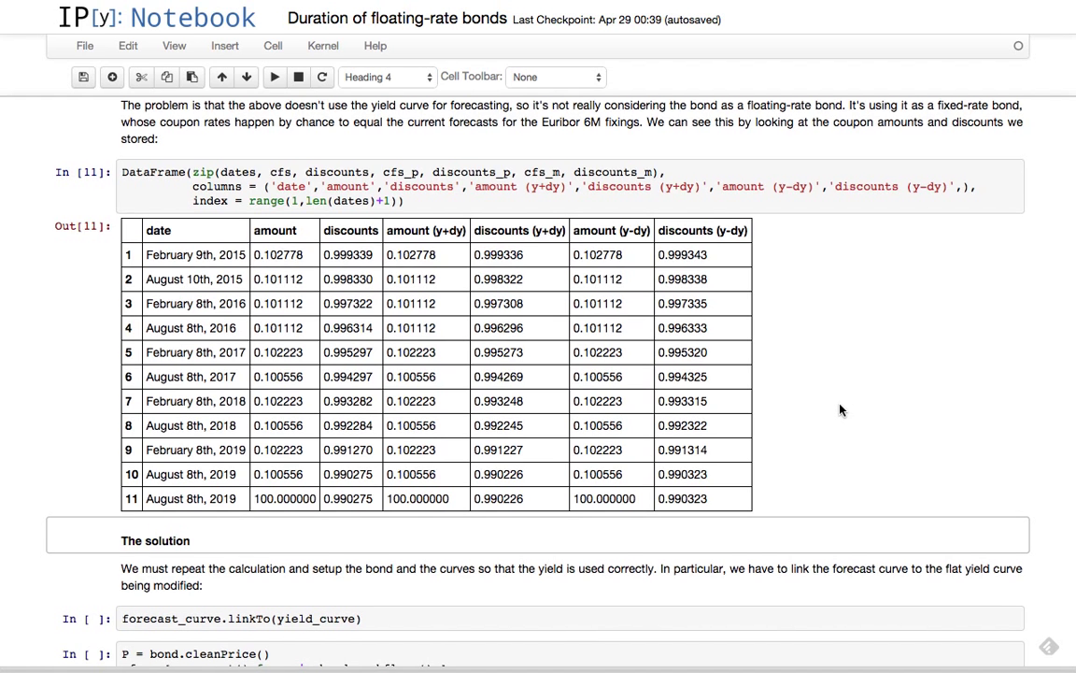
scroll("down", 3)
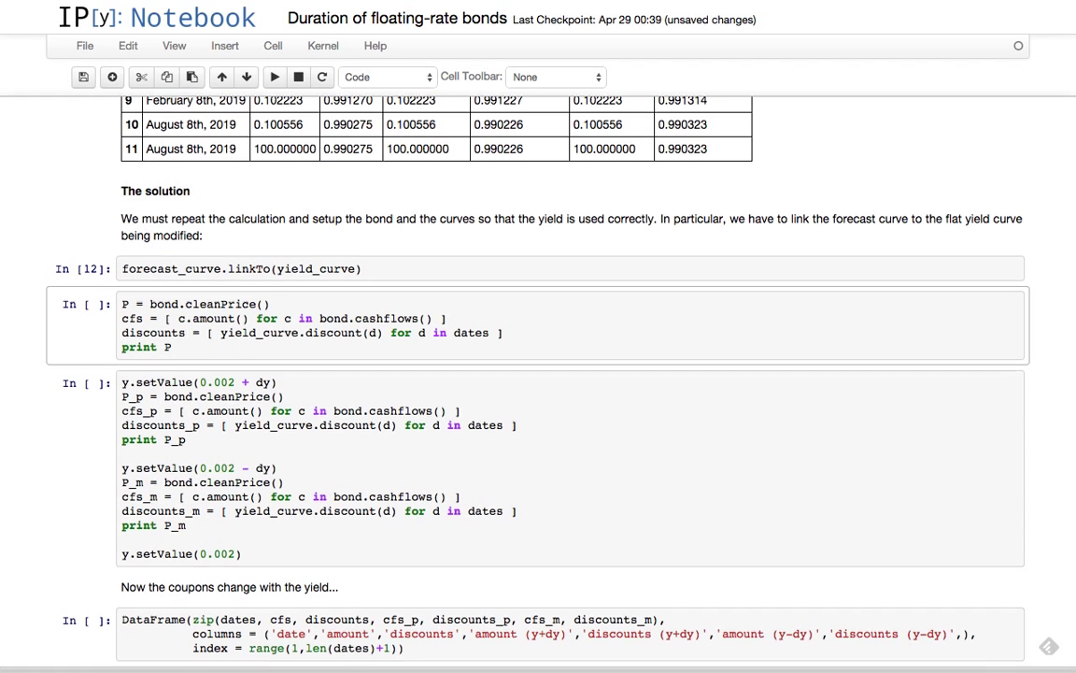
Run the solution price cell In [13] (99.9999869691) and the bumped-yield prices cell In [14].
scroll("down", 3)
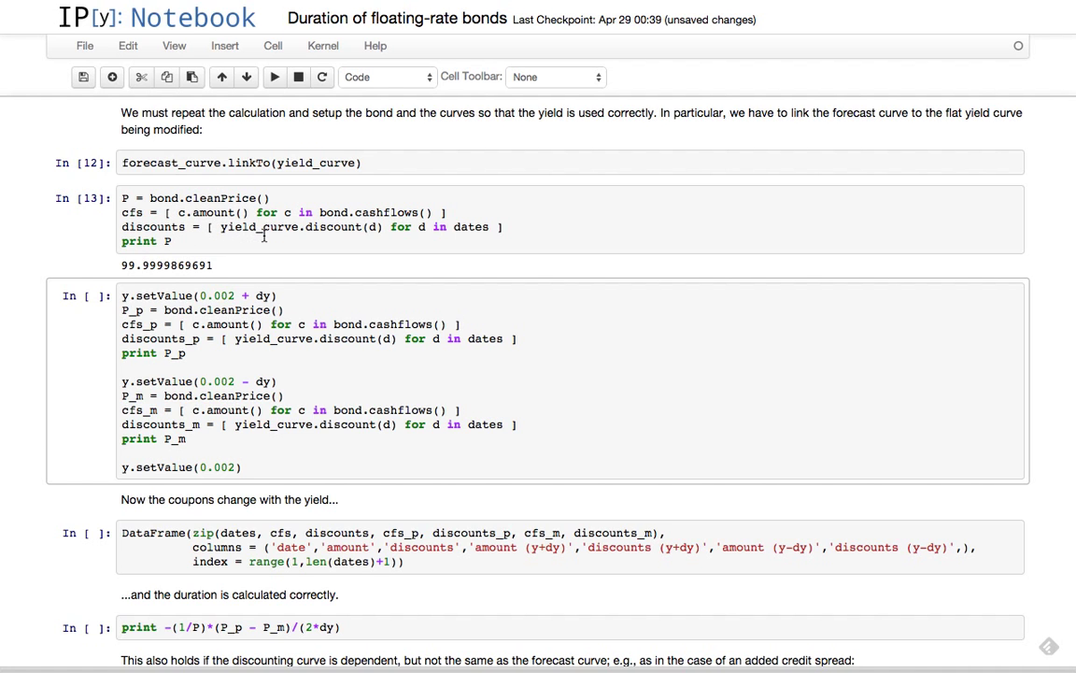
scroll("down", 3)
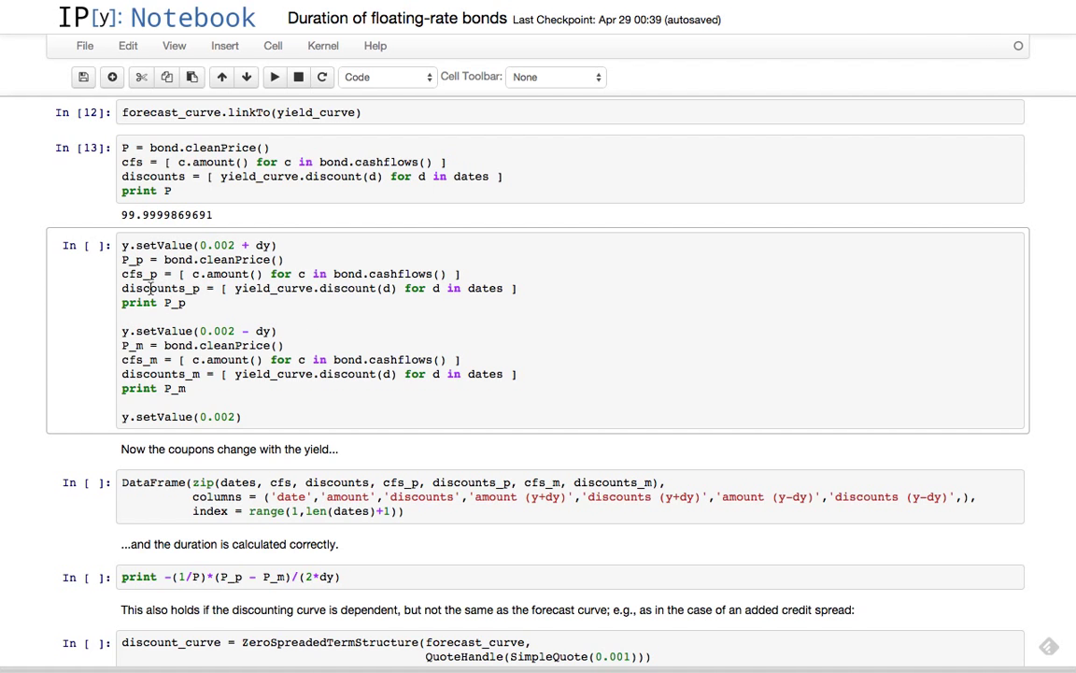
mouse_move(181, 383)
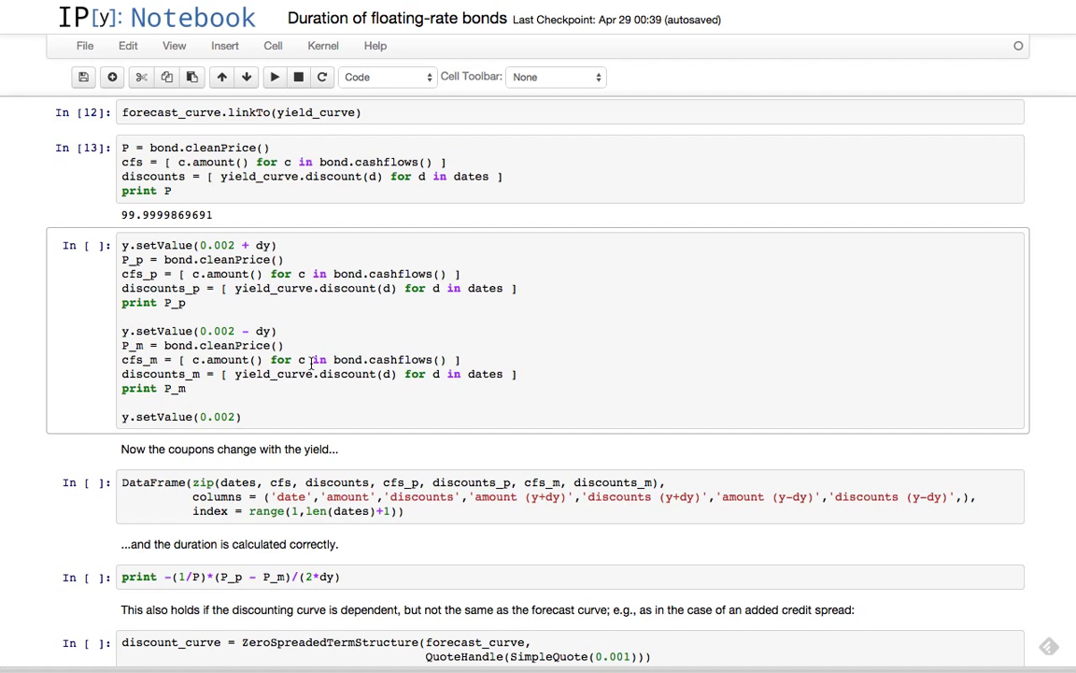
key("shift+enter")
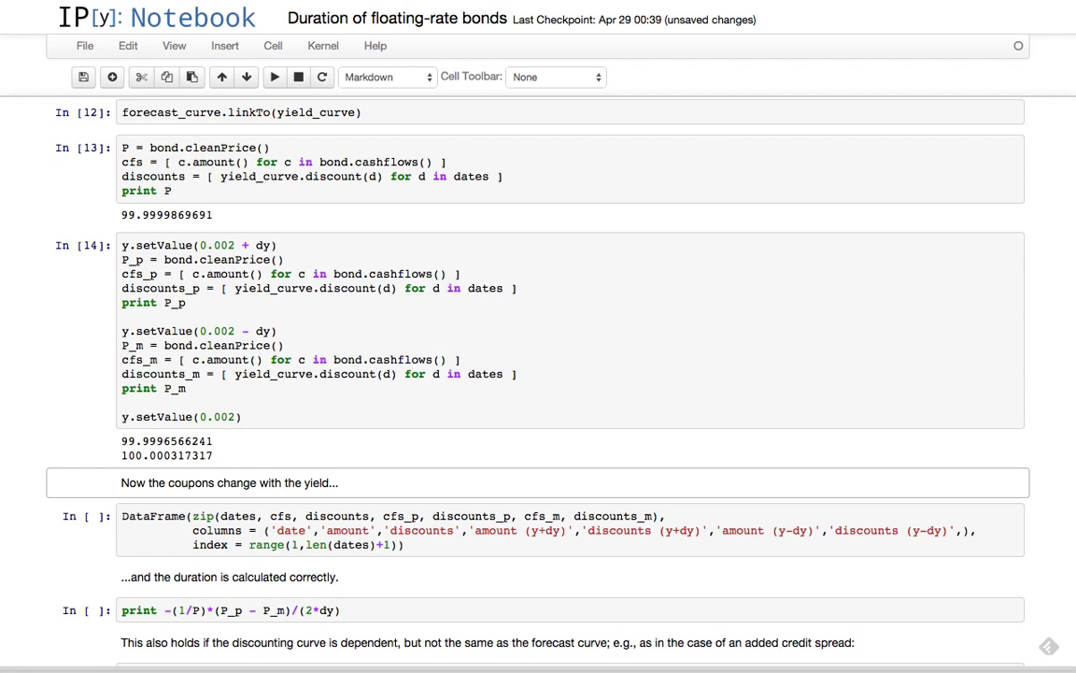
Run the DataFrame cell to show Out[15], eleven rows of amounts and discounts with changing coupons.
scroll("down", 3)
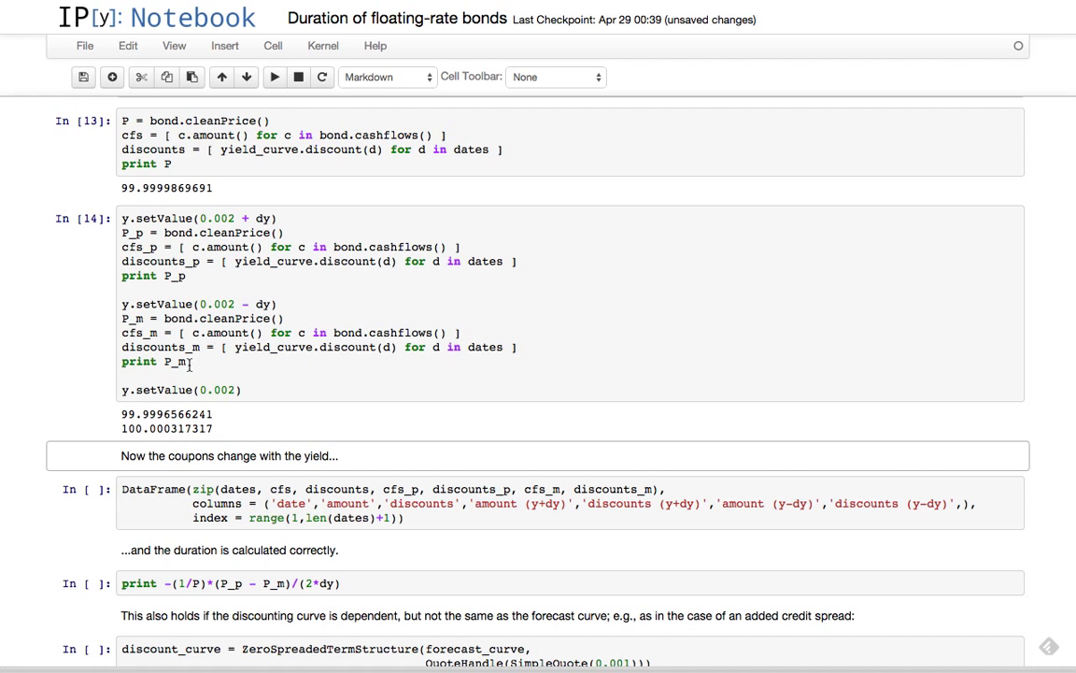
mouse_move(213, 159)
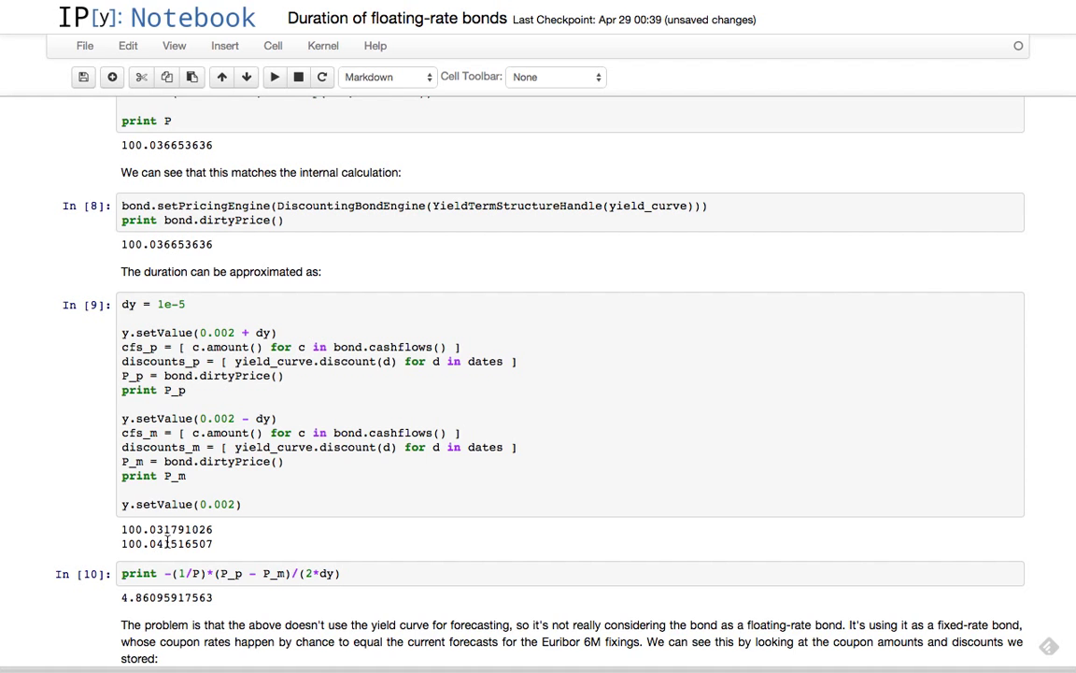
scroll("down", 3)
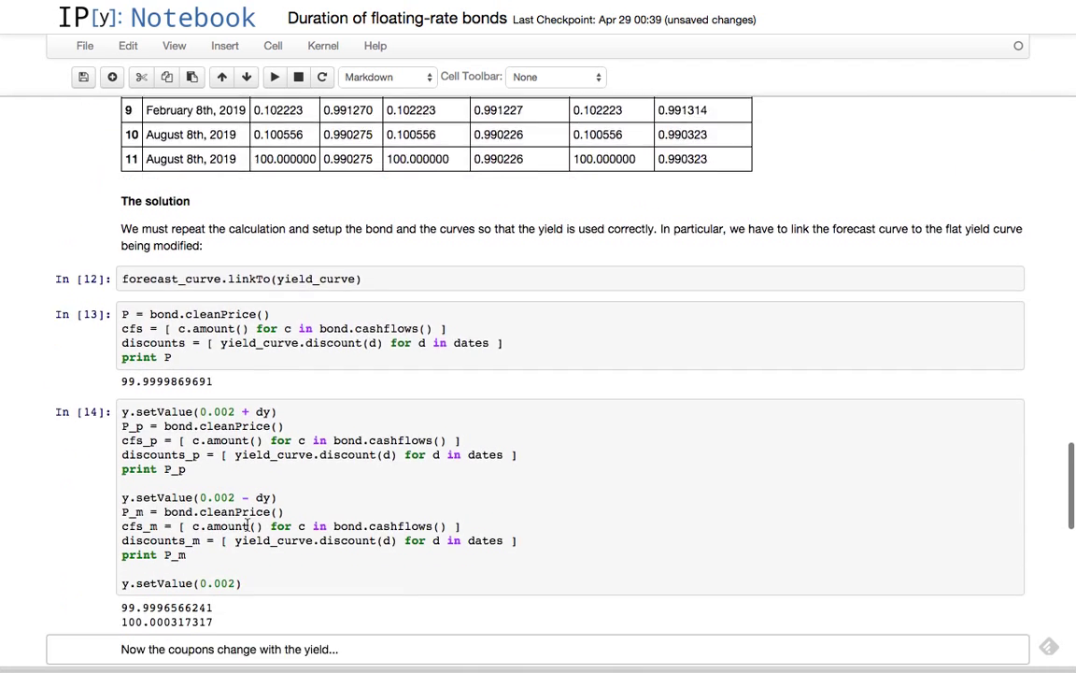
scroll("down", 3)
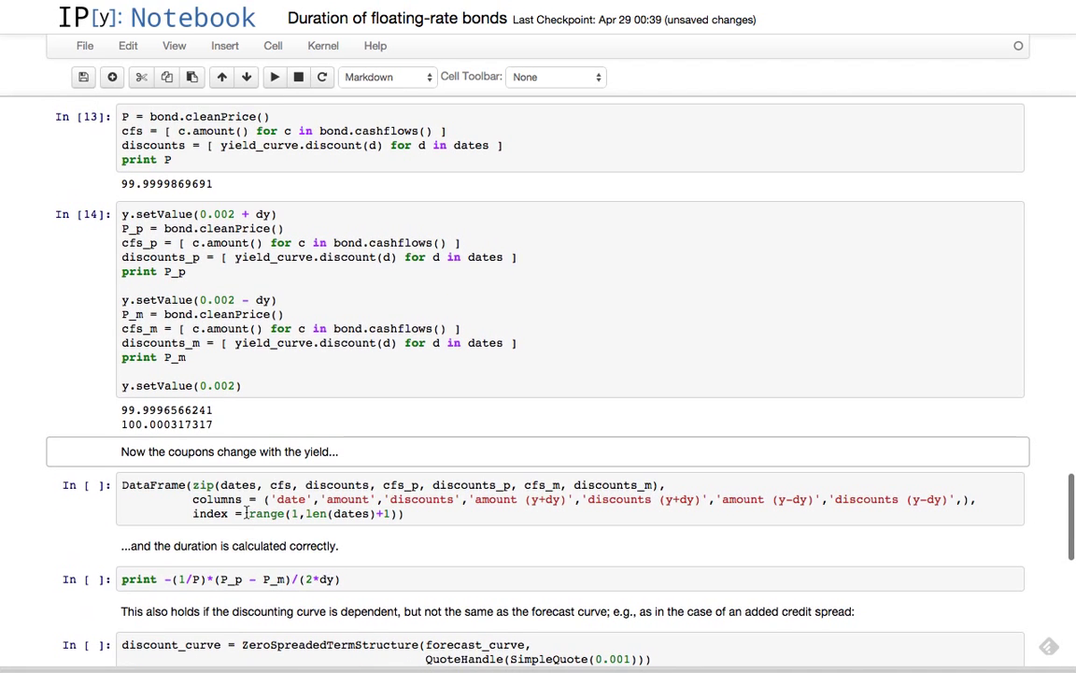
mouse_move(358, 422)
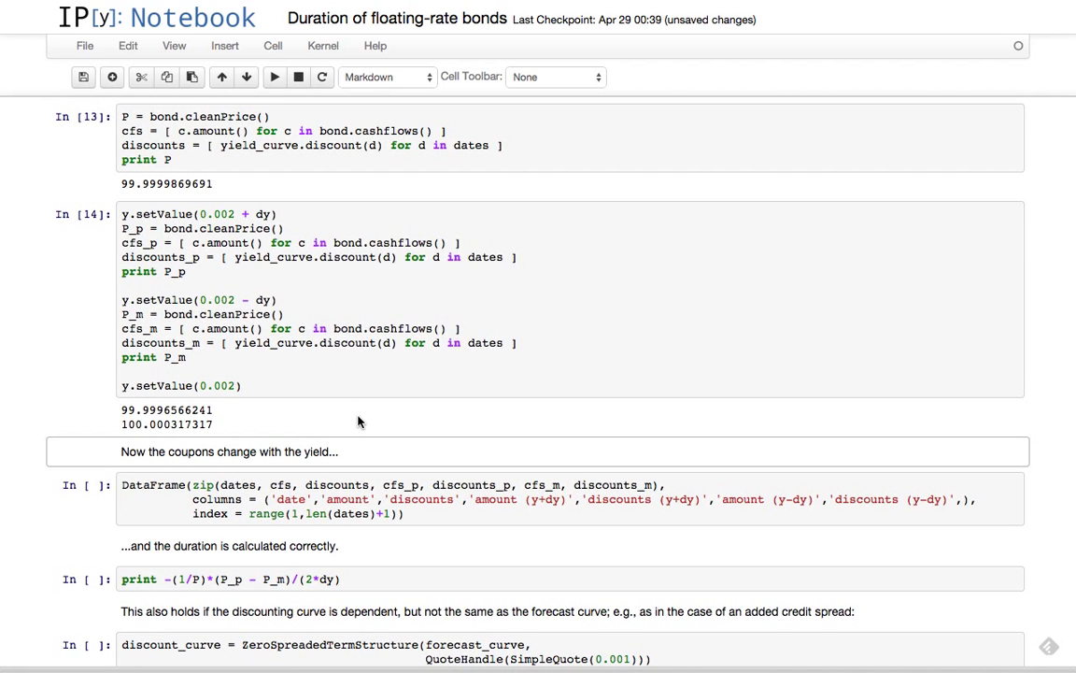
scroll("down", 3)
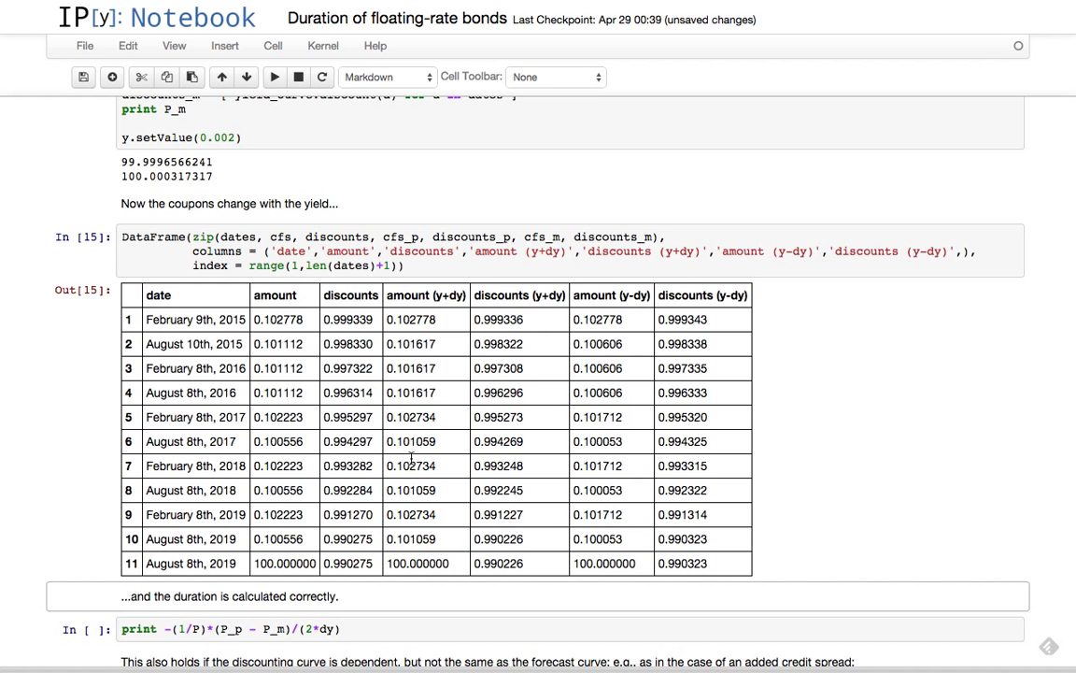
Scroll down past the cashflow table to the corrected duration result 0.330346412862.
scroll("down", 3)
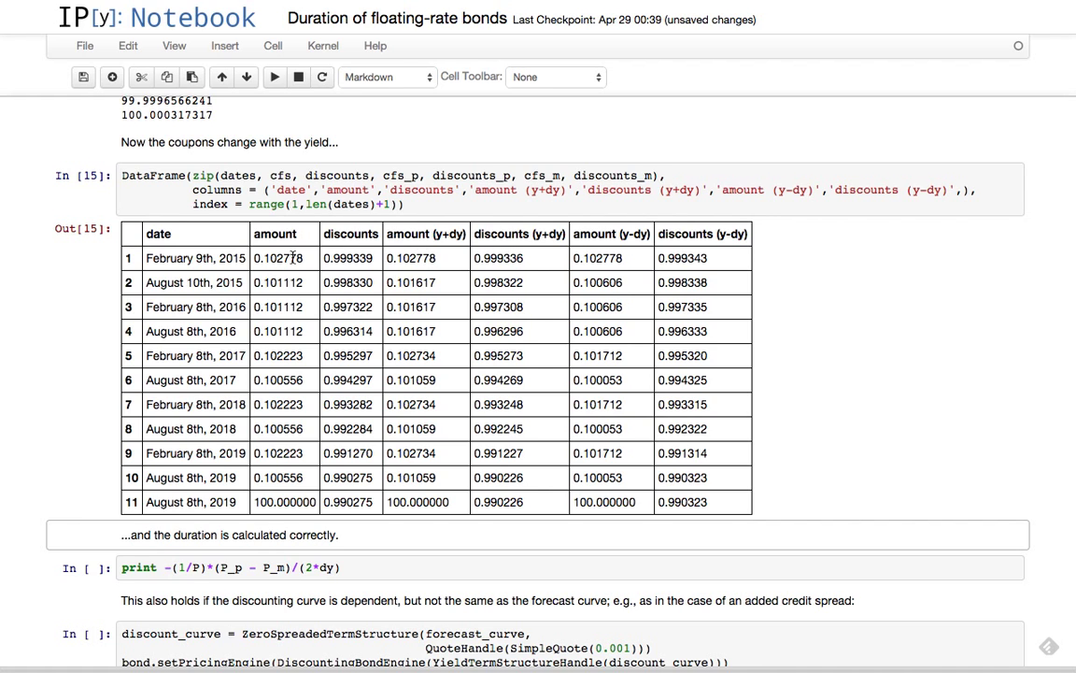
mouse_move(439, 269)
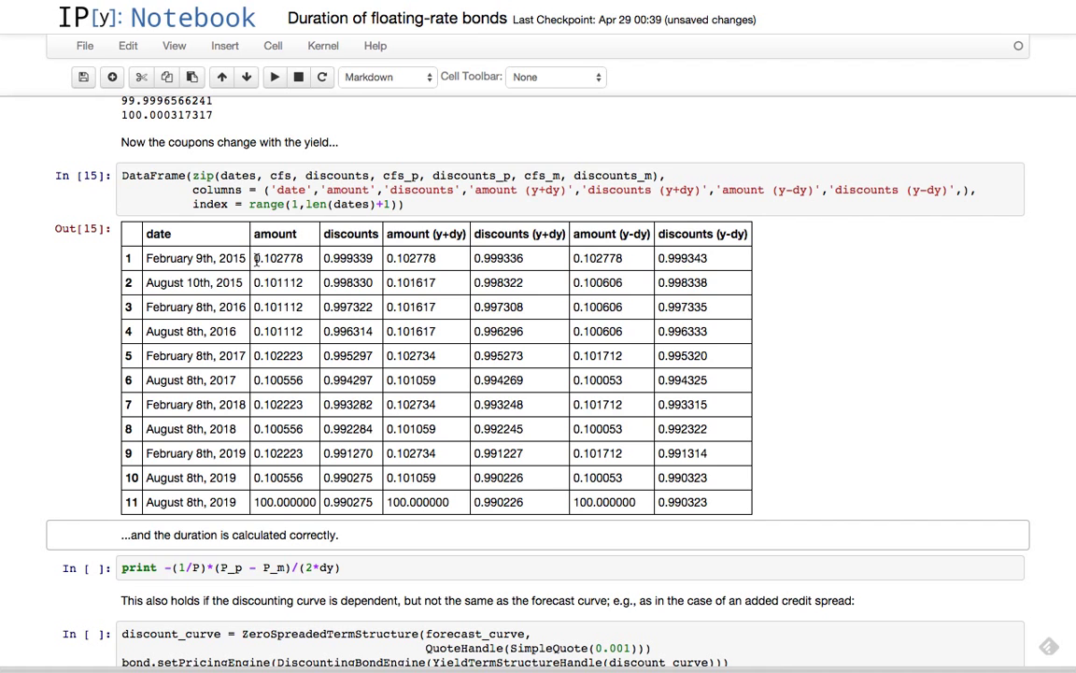
mouse_move(809, 332)
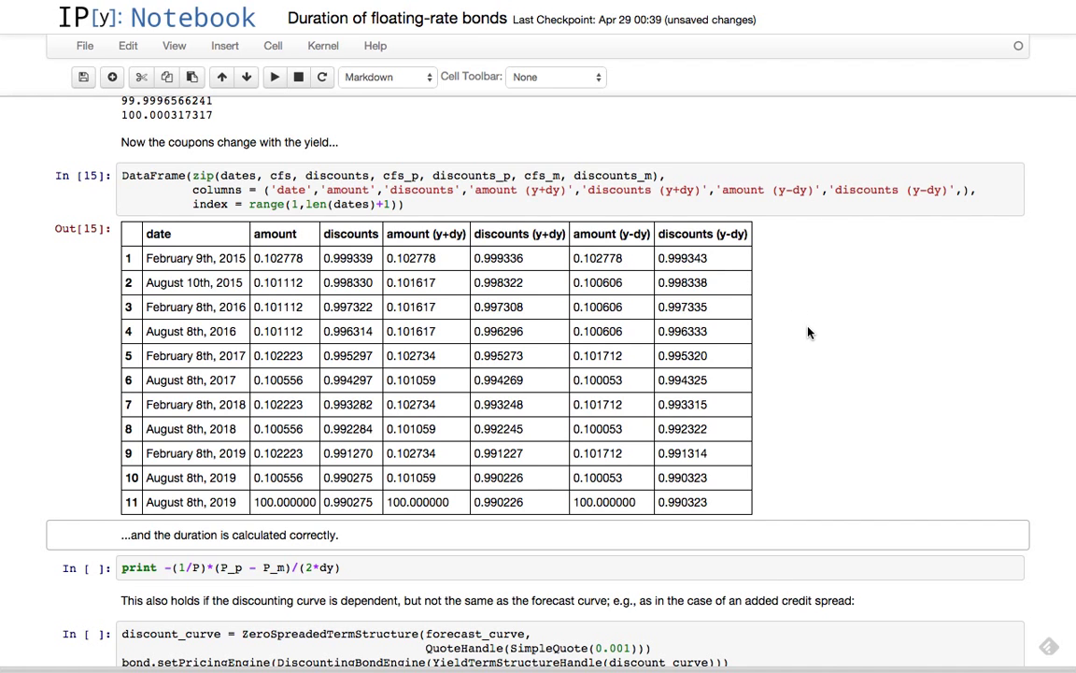
scroll("down", 3)
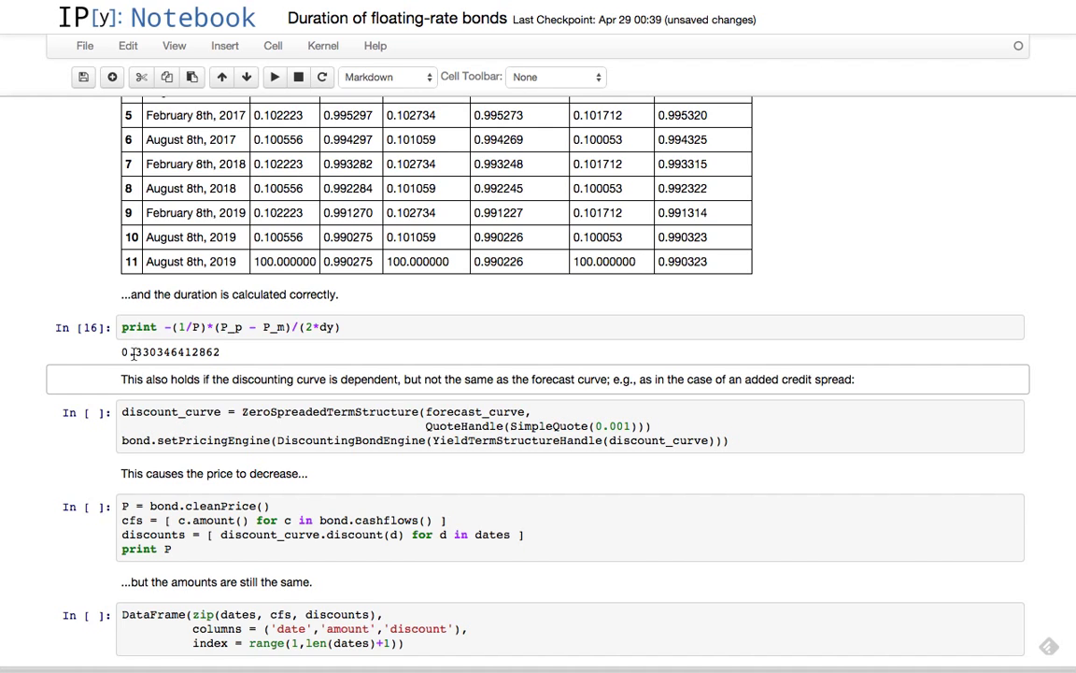
mouse_move(166, 353)
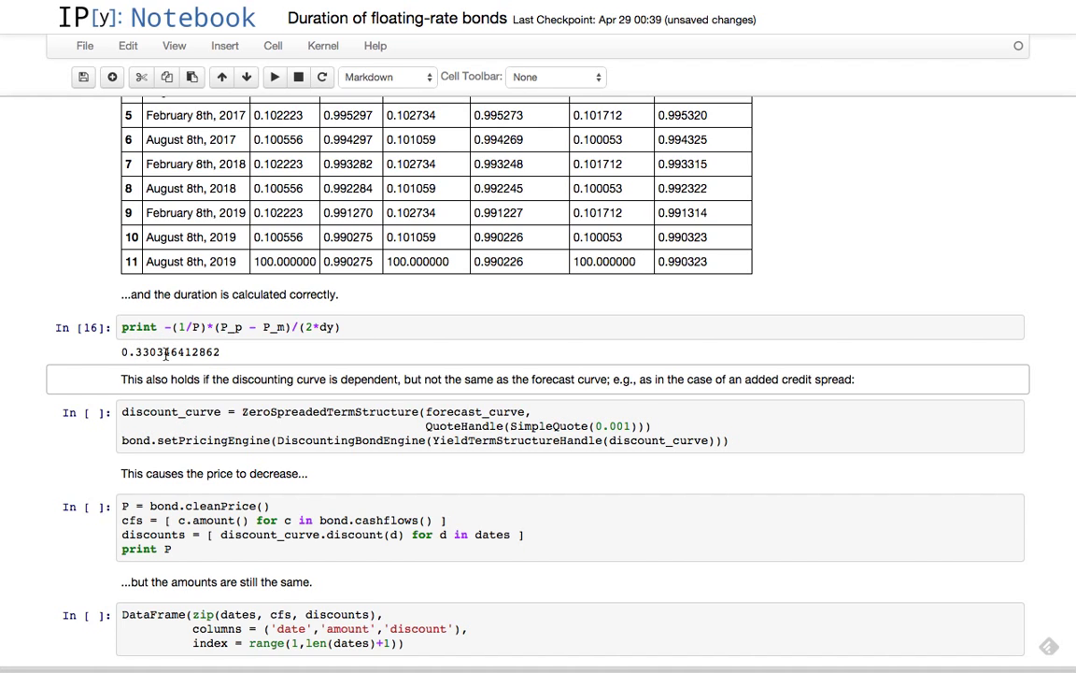
mouse_move(290, 351)
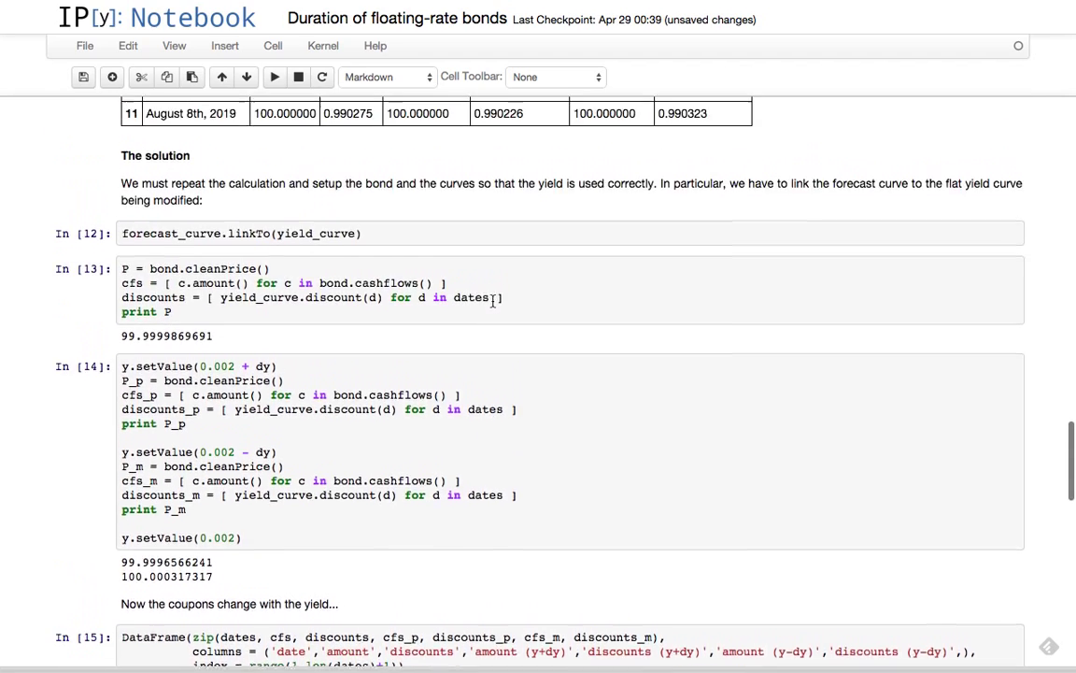
Scroll to review and reach the ZeroSpreadedTermStructure cell with the 0.1% credit spread.
scroll("down", 3)
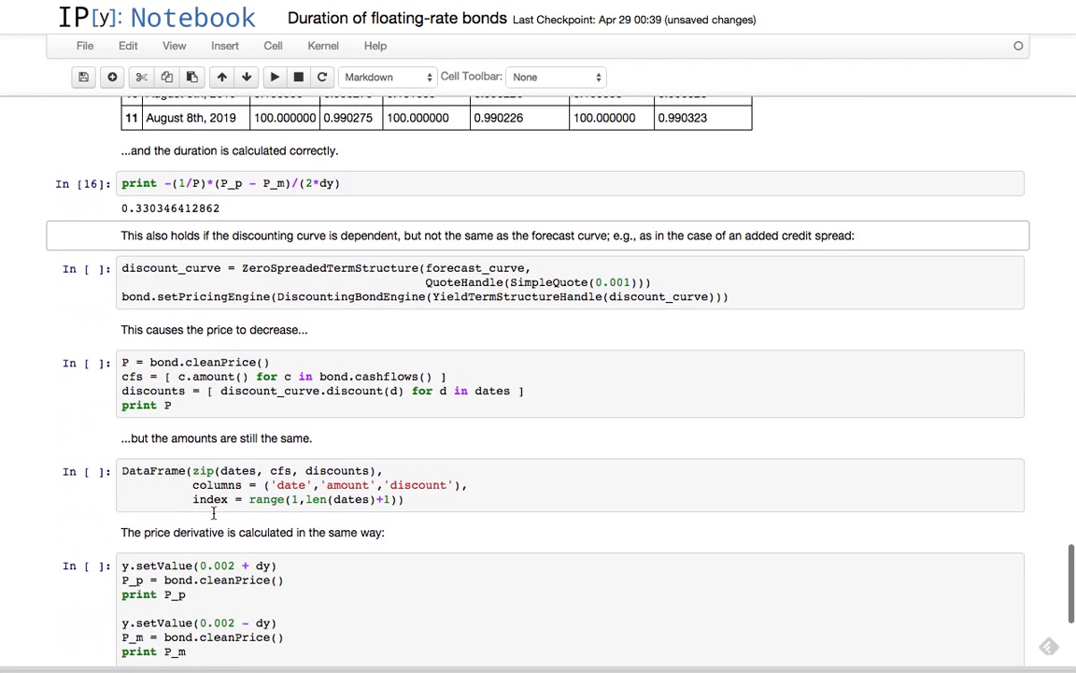
scroll("down", 3)
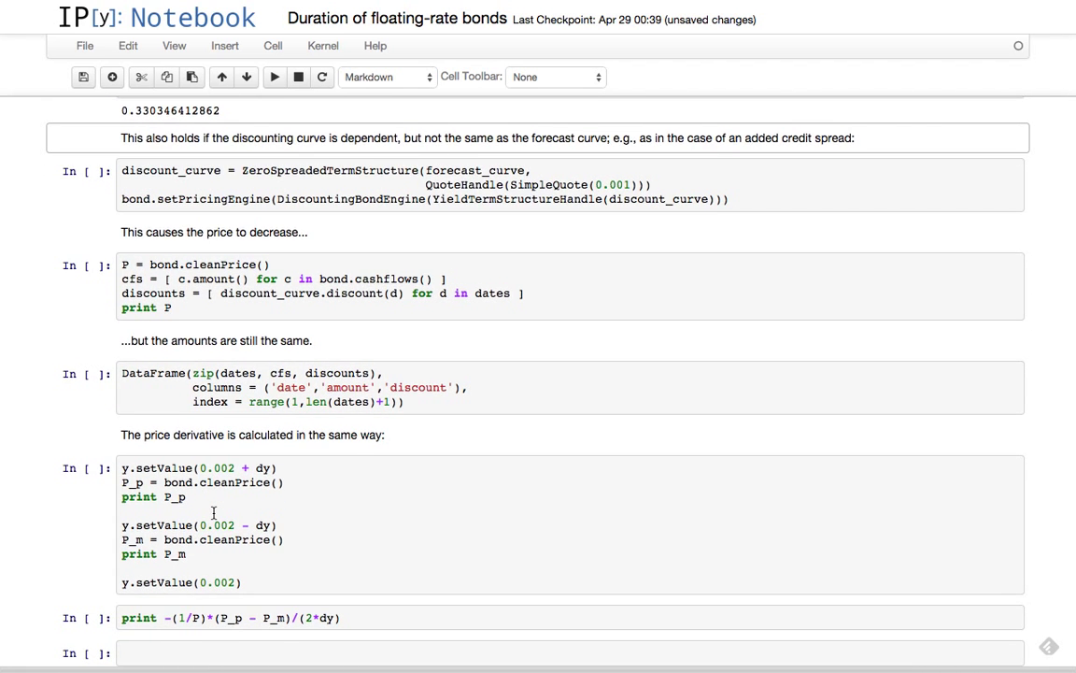
scroll("up", 3)
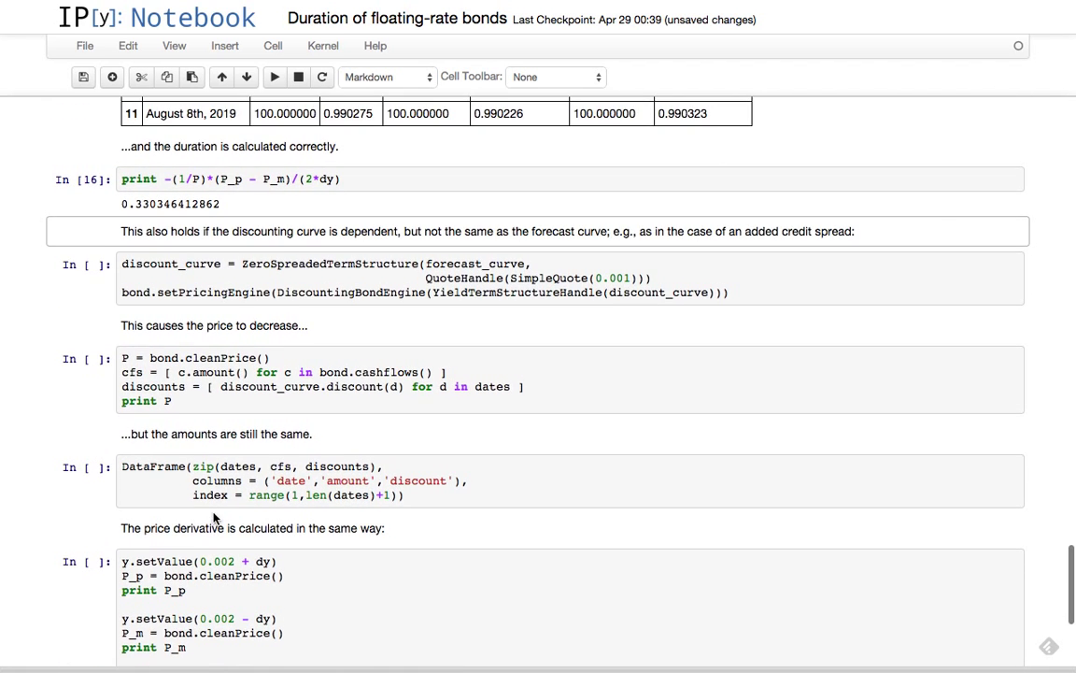
mouse_move(299, 228)
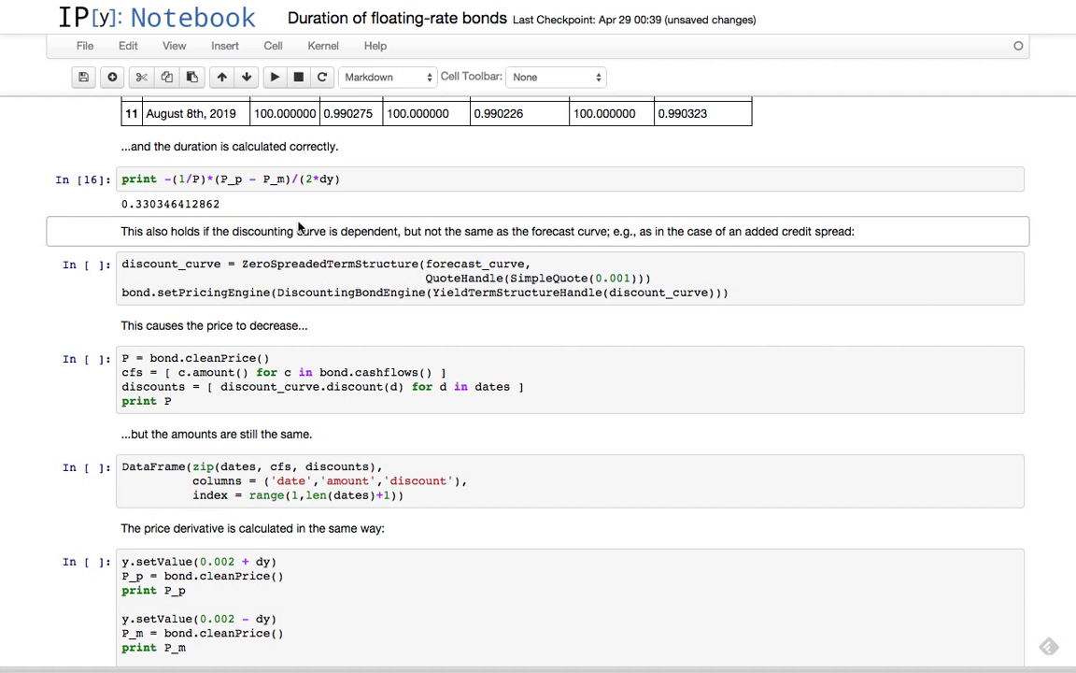
mouse_move(445, 325)
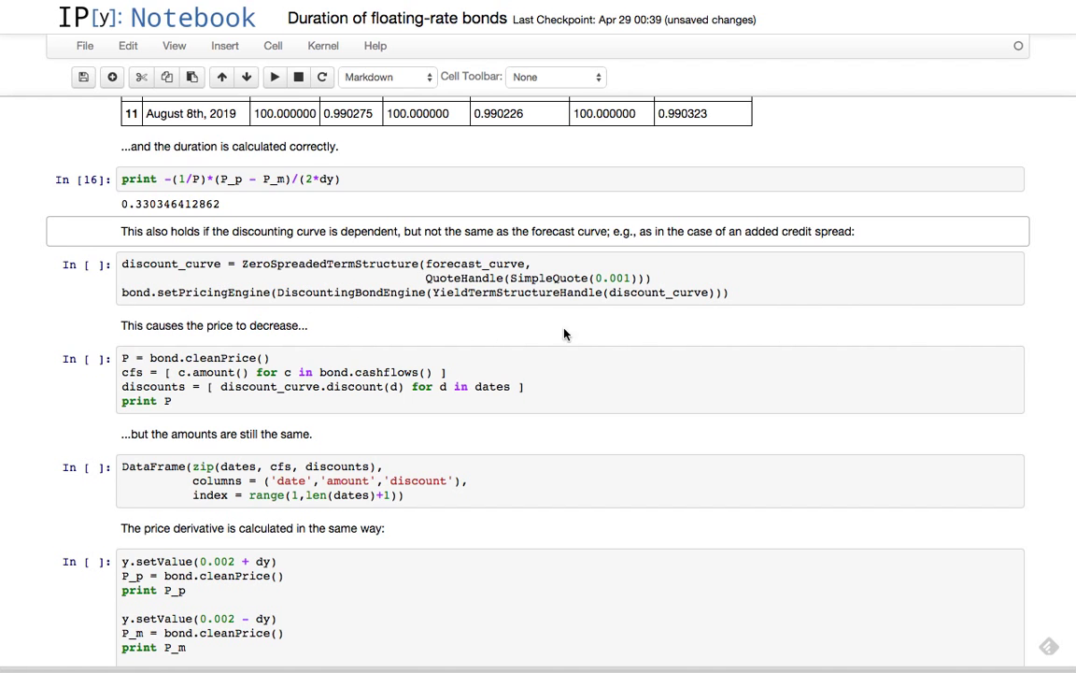
mouse_move(658, 302)
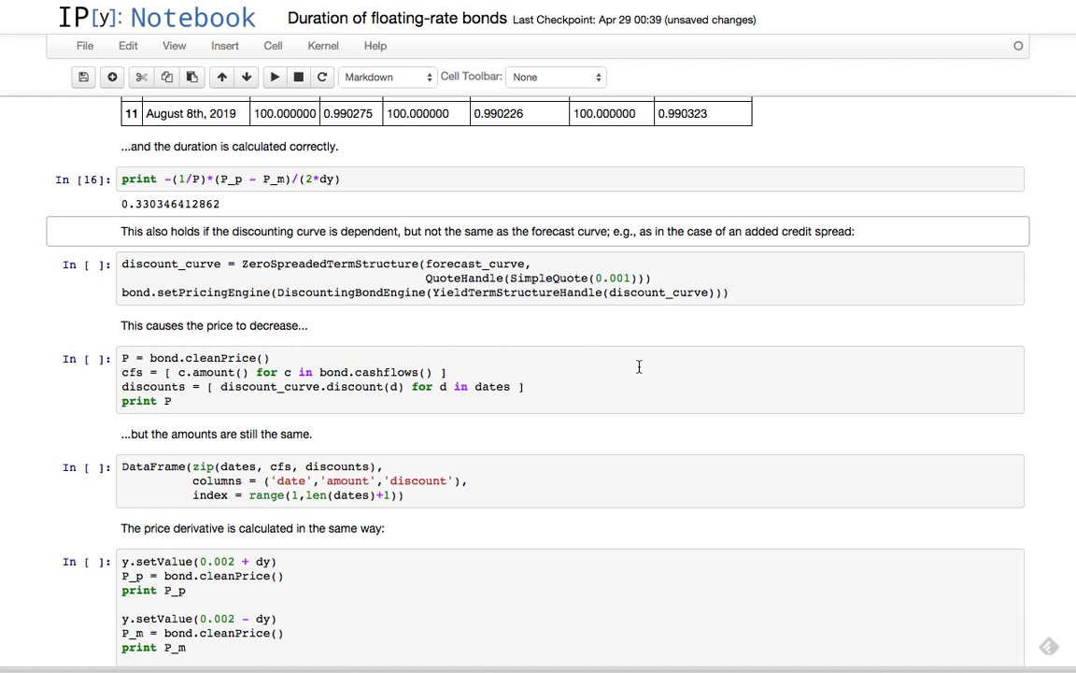
scroll("down", 3)
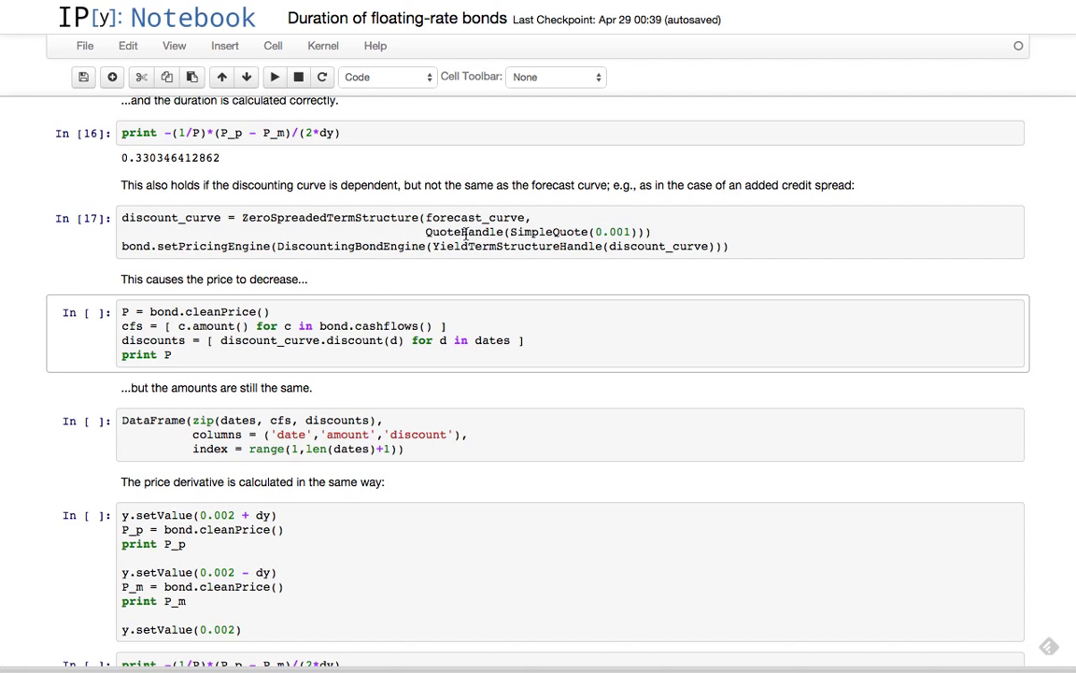
mouse_move(258, 531)
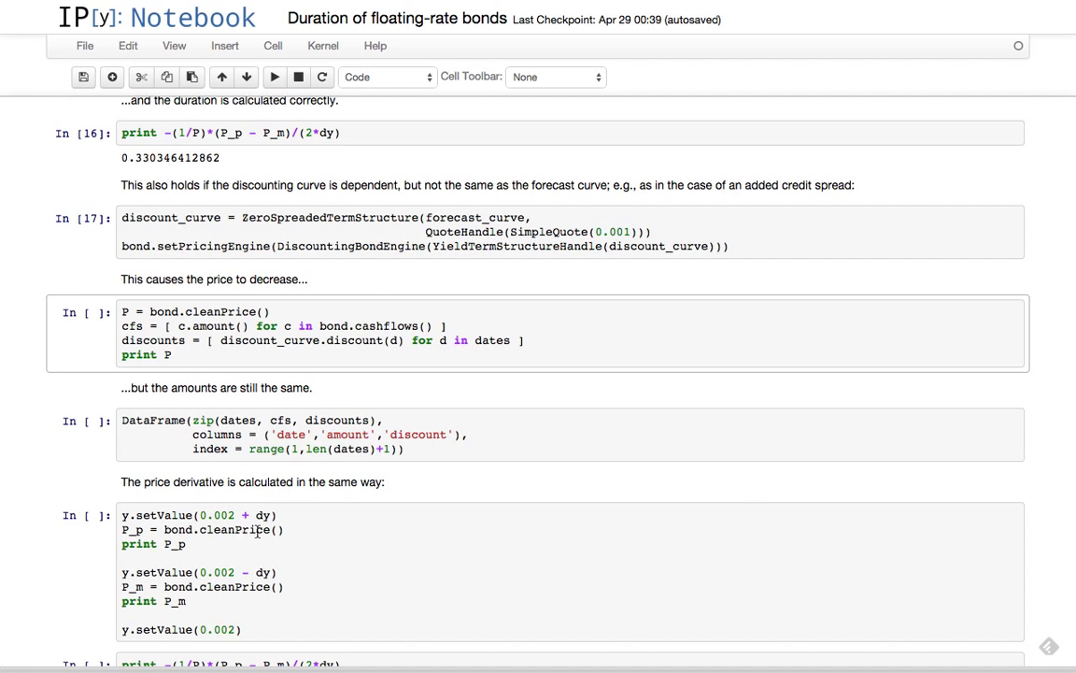
mouse_move(465, 224)
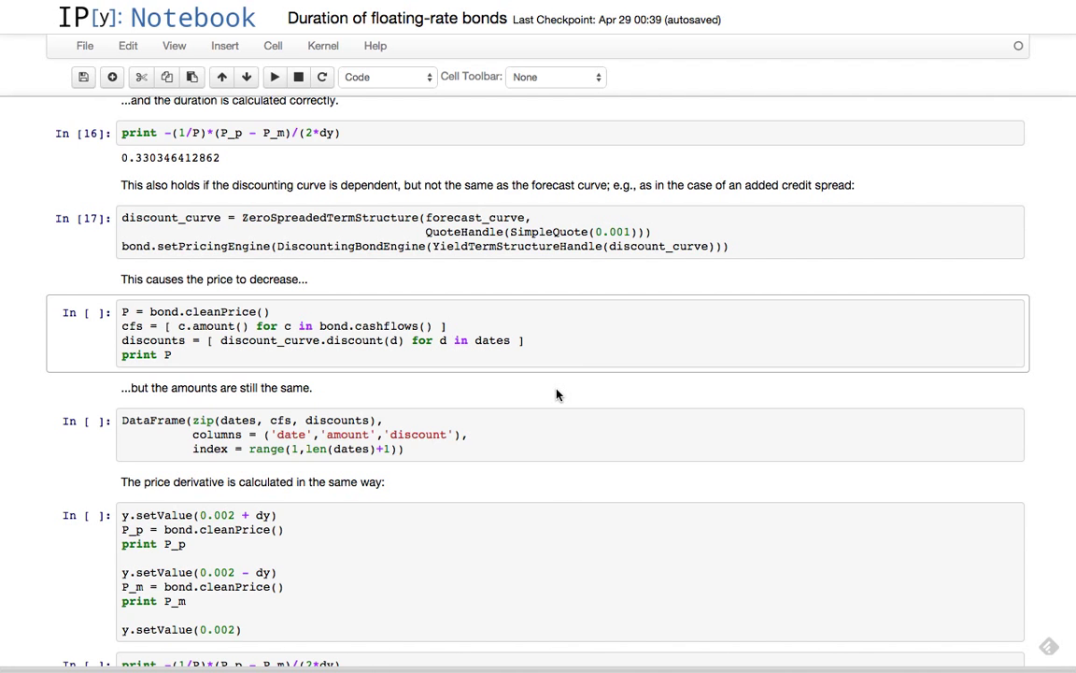
Scroll down to the spreaded-curve price 99.5144126002 and its discount table.
scroll("down", 3)
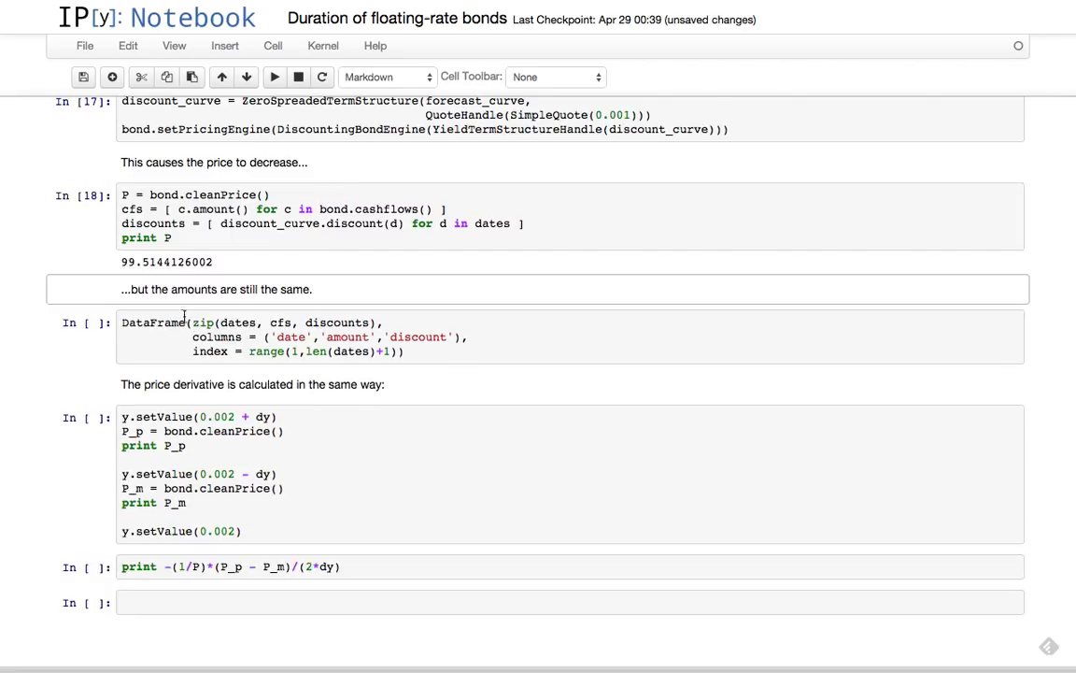
mouse_move(497, 383)
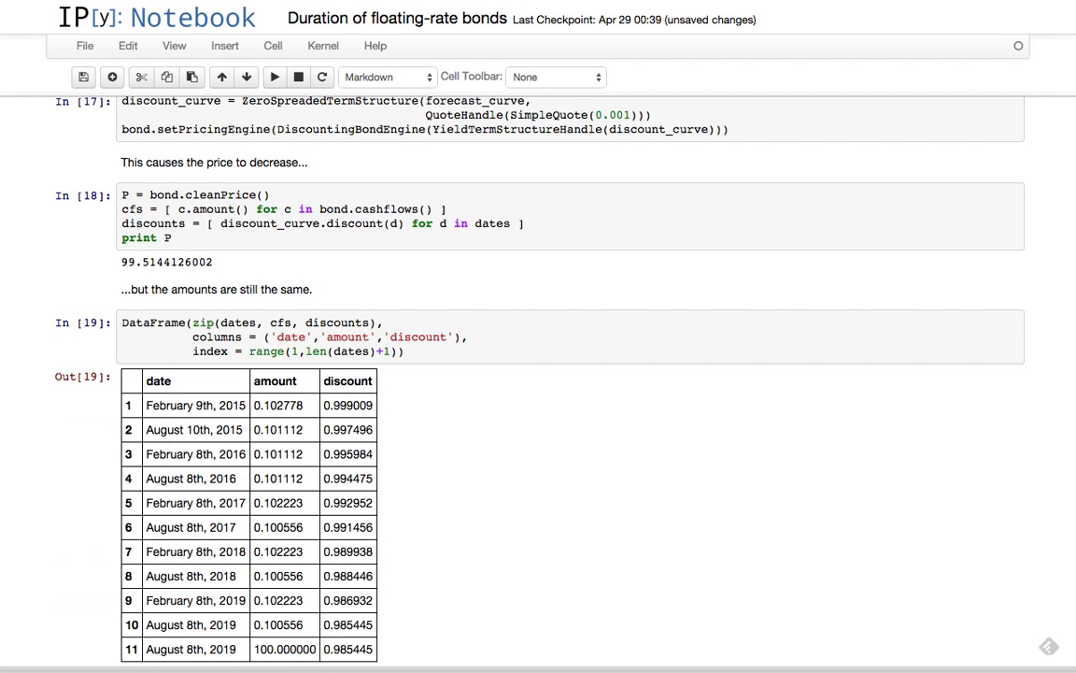
Scroll down through the bumped prices 99.5140929937 / 99.5147322091 to the duration 0.321167263559.
scroll("down", 3)
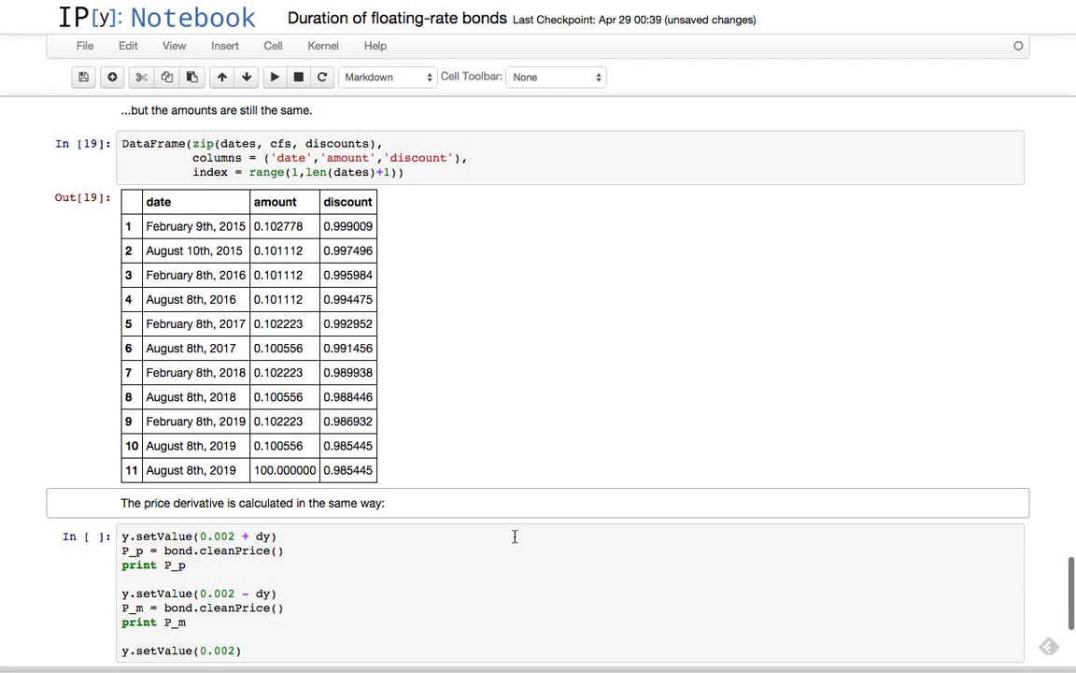
mouse_move(523, 325)
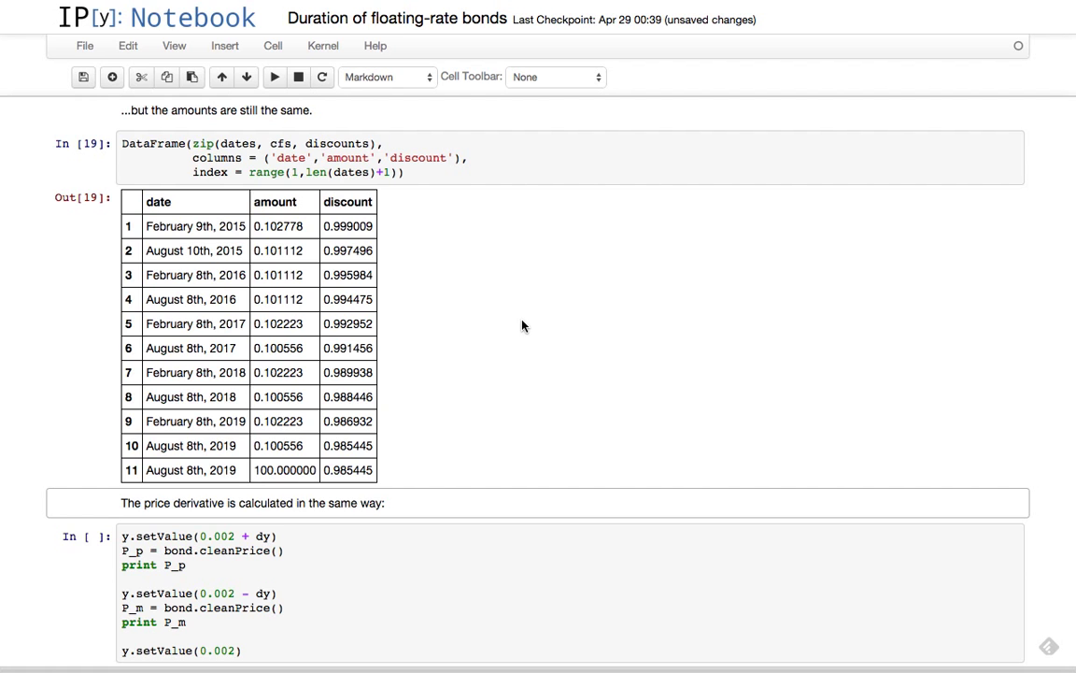
scroll("down", 3)
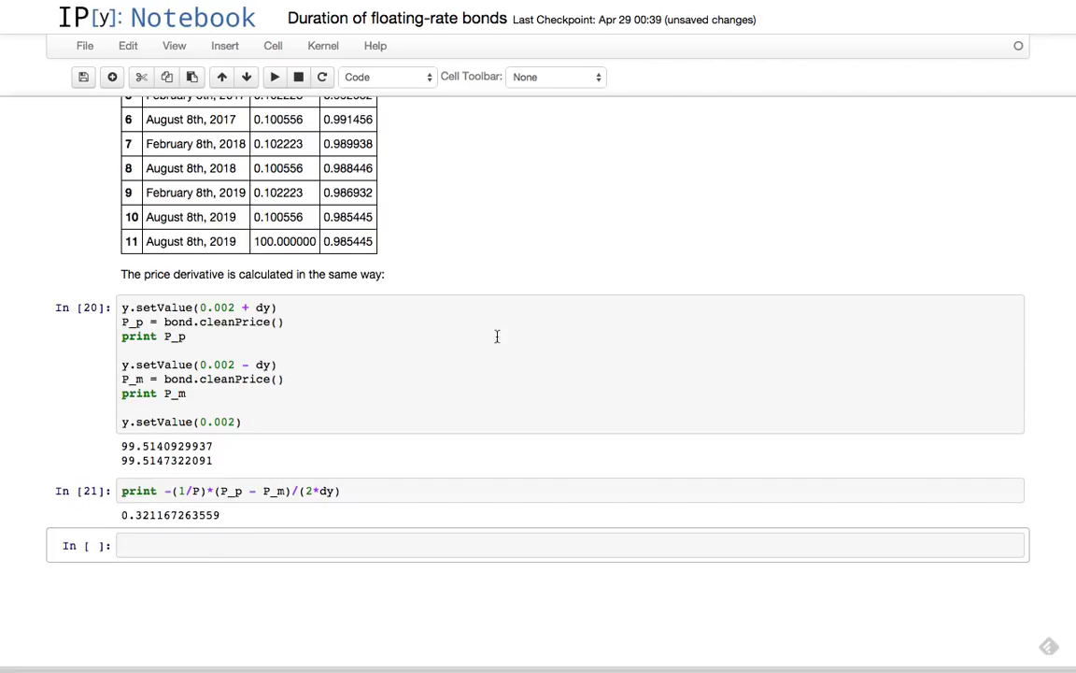
scroll("down", 3)
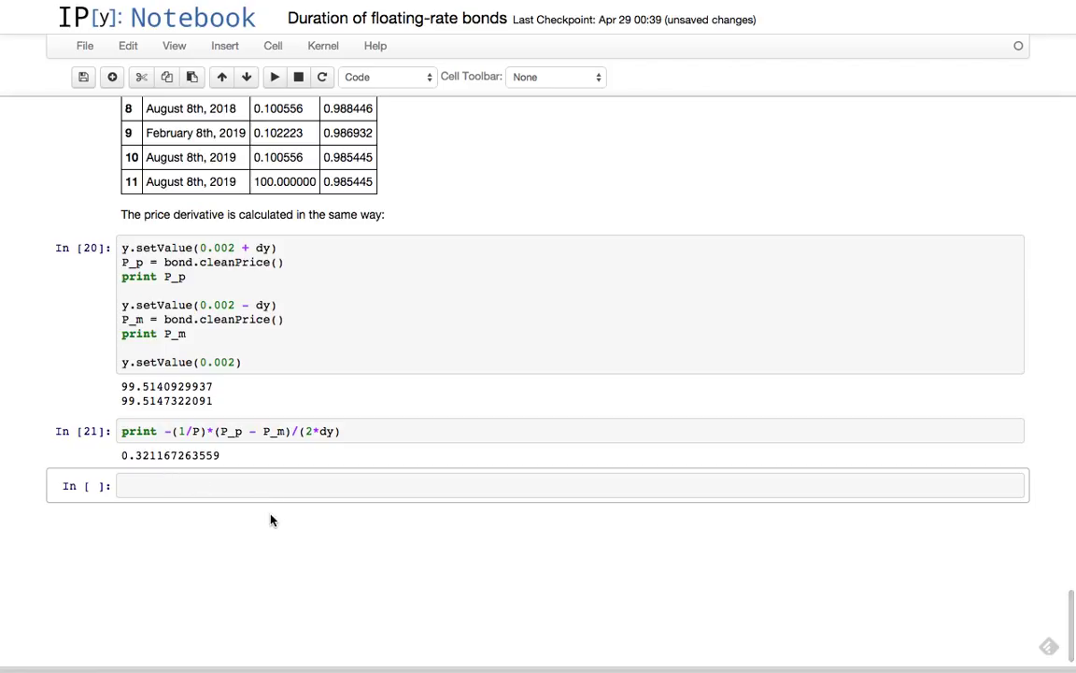